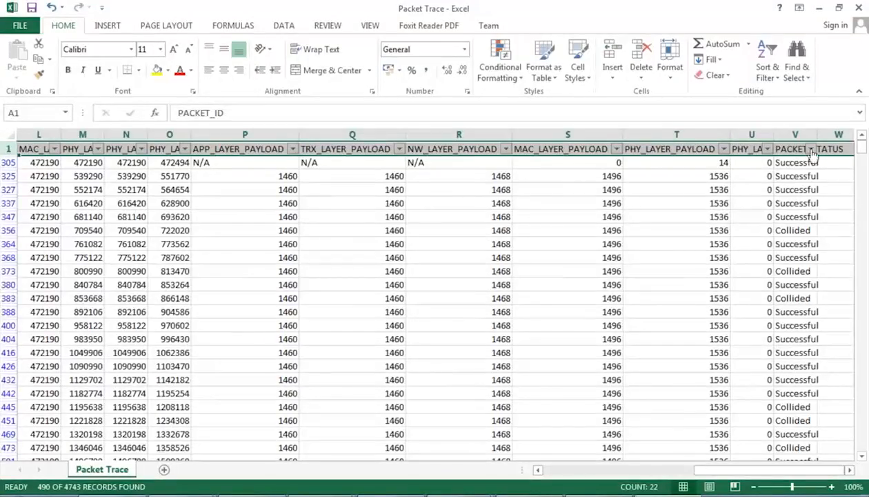
# Close the PACKET_STATUS filter list and confirm opening NetSim's event trace CSV in Excel.
pyautogui.click(812, 148)
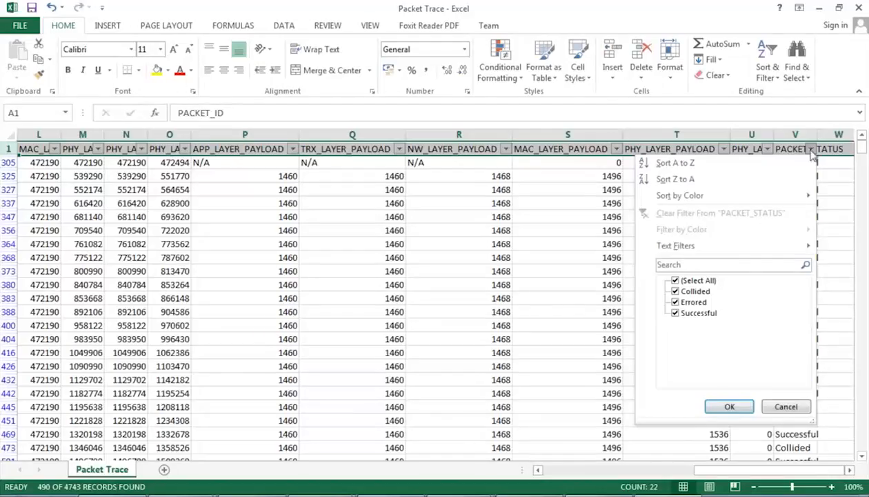
pyautogui.click(728, 406)
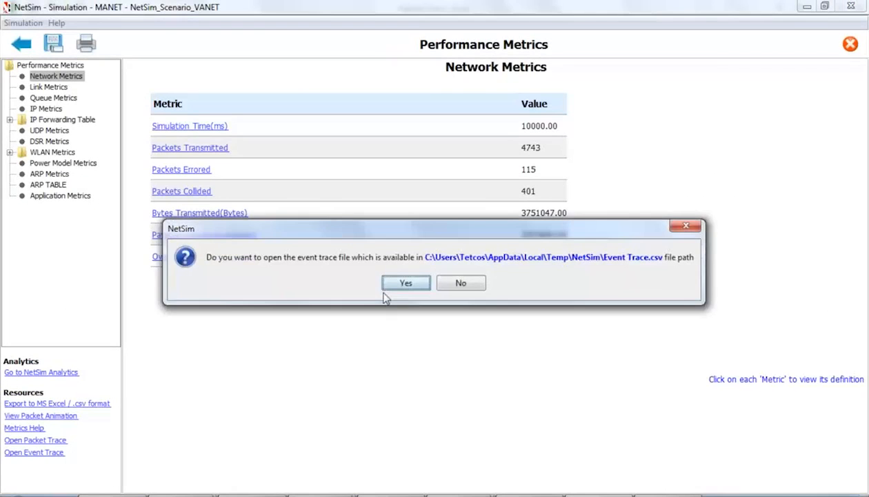
pyautogui.click(460, 283)
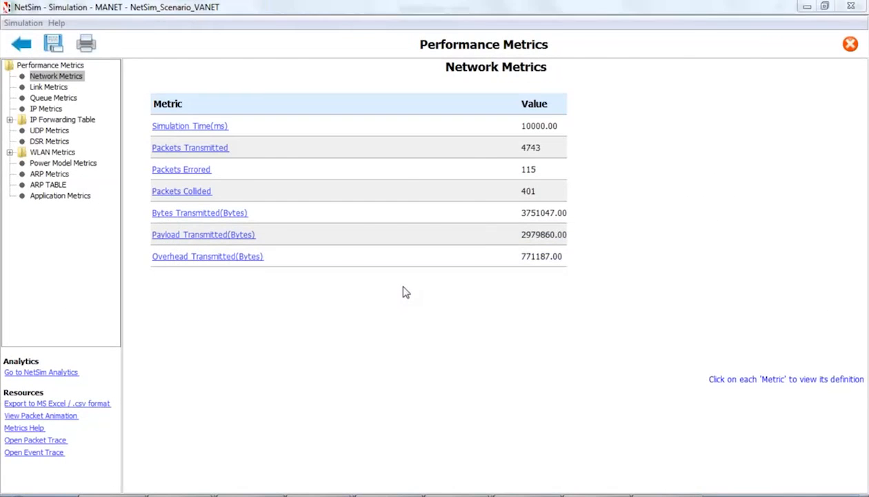
pyautogui.click(34, 452)
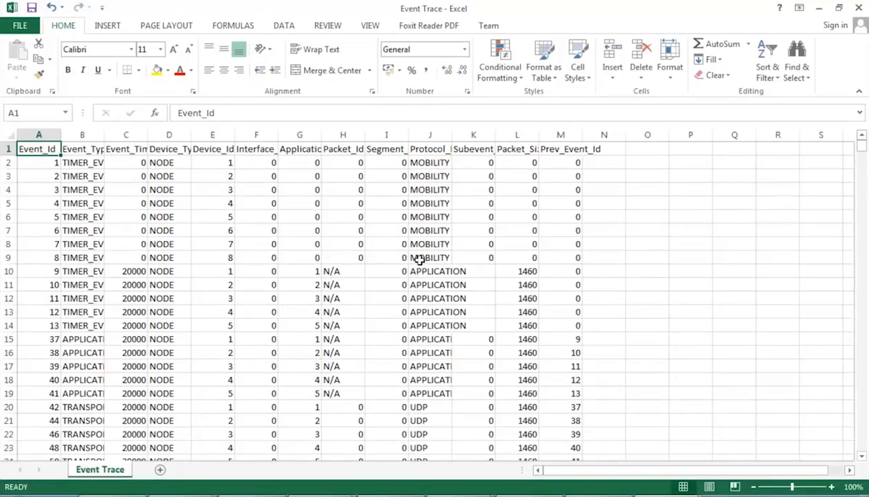
pyautogui.moveTo(422, 257)
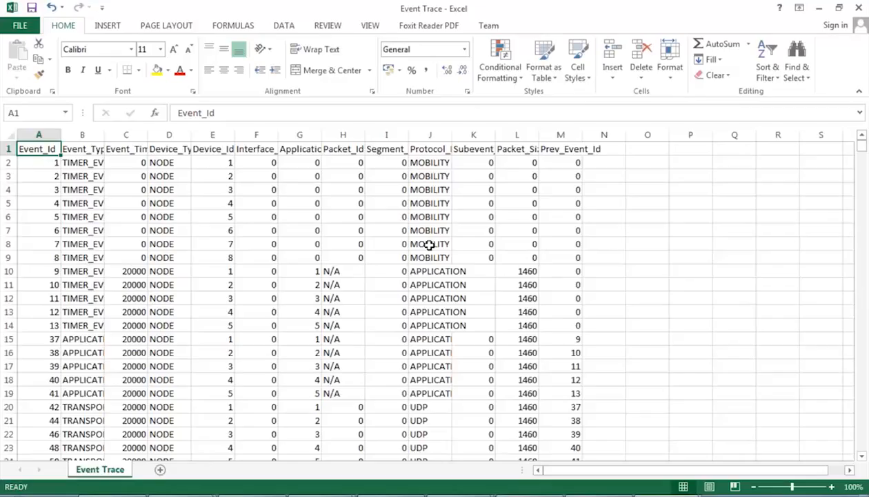
pyautogui.moveTo(428, 263)
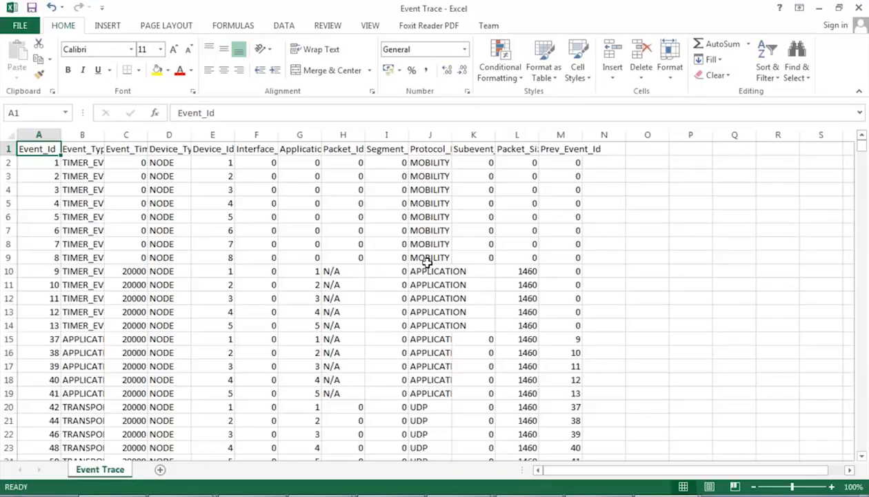
pyautogui.moveTo(427, 262)
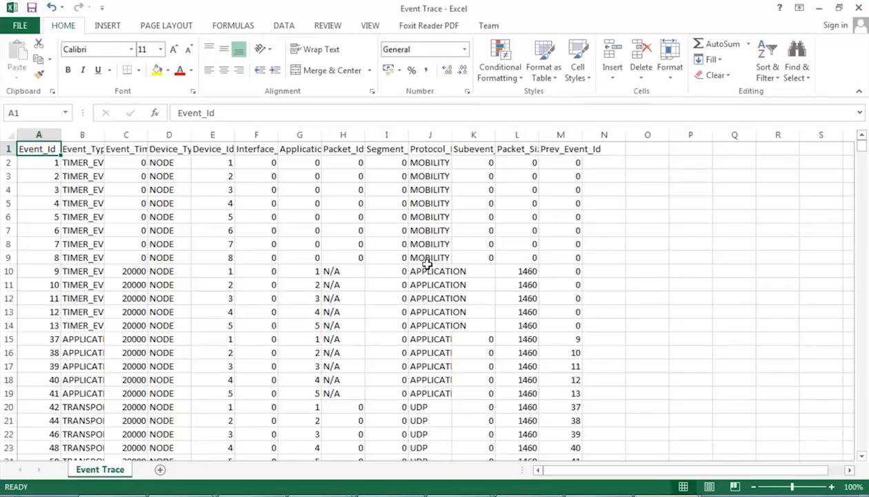
pyautogui.moveTo(427, 276)
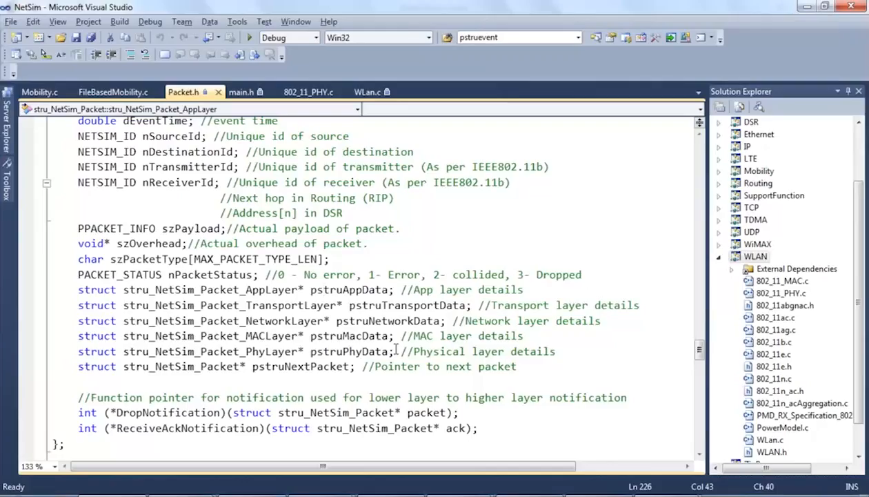
pyautogui.moveTo(396, 345)
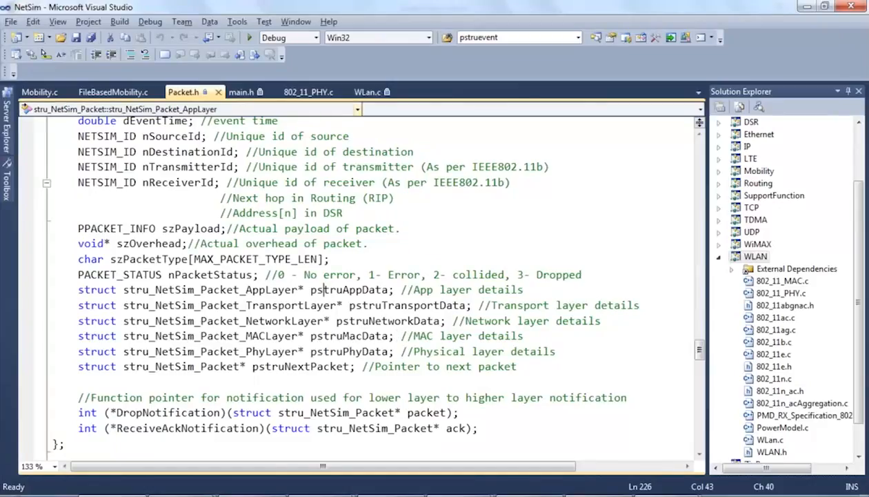
# Add a breakpoint in 802_11_PHY.c on 'pstruPacketList = pstruPacketList->pstruNextPacket;'.
pyautogui.click(309, 92)
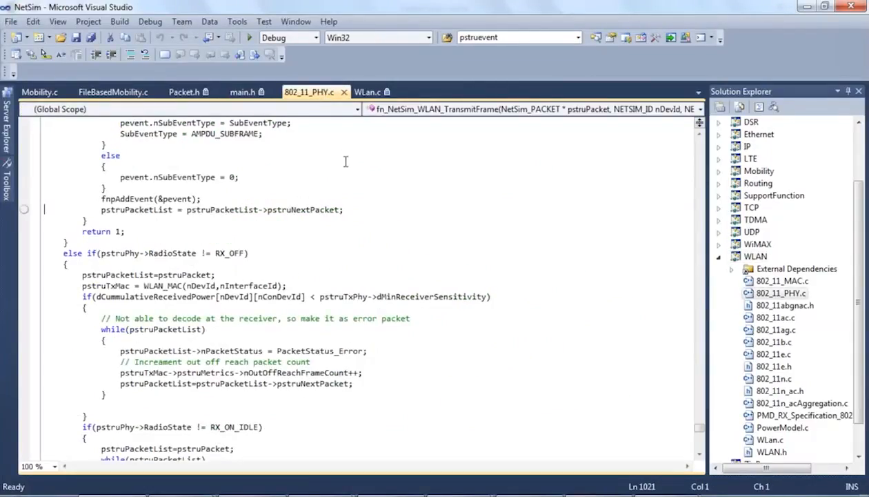
pyautogui.click(24, 209)
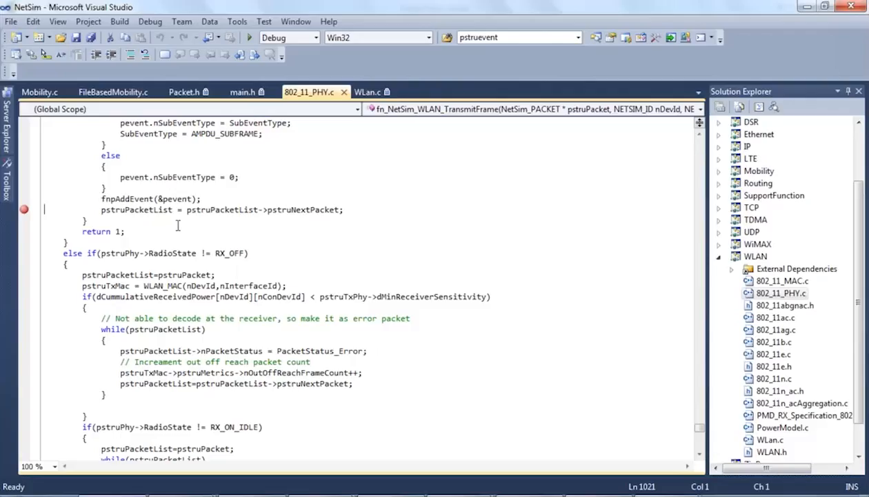
pyautogui.moveTo(179, 233)
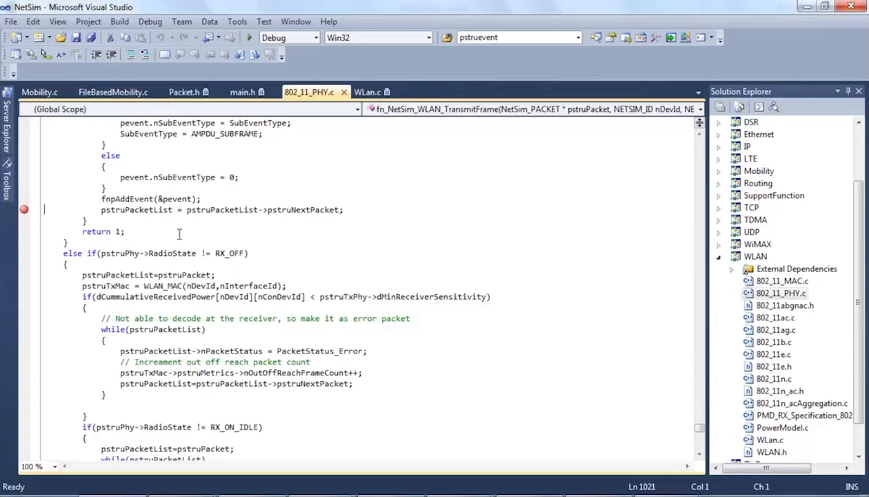
pyautogui.moveTo(181, 225)
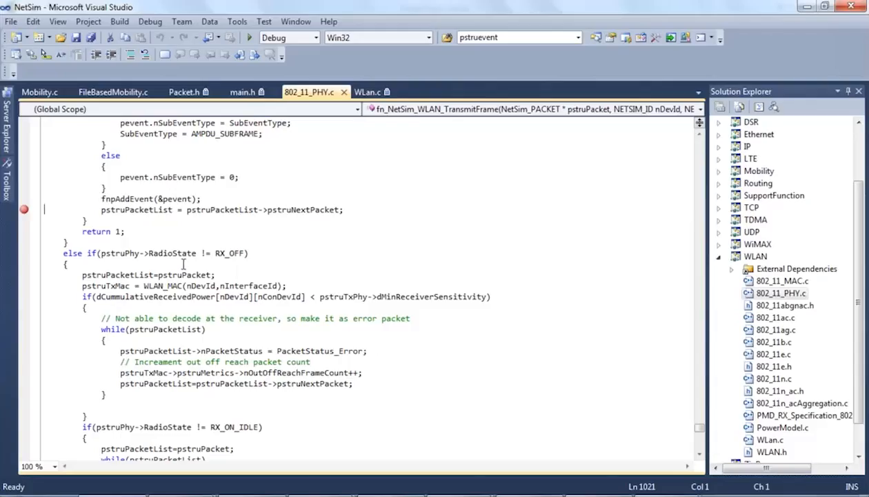
pyautogui.moveTo(174, 178)
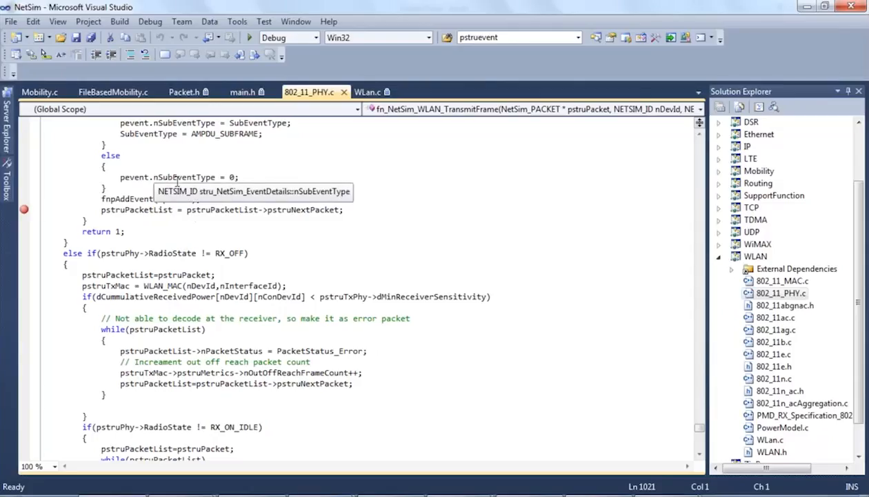
pyautogui.moveTo(109, 135)
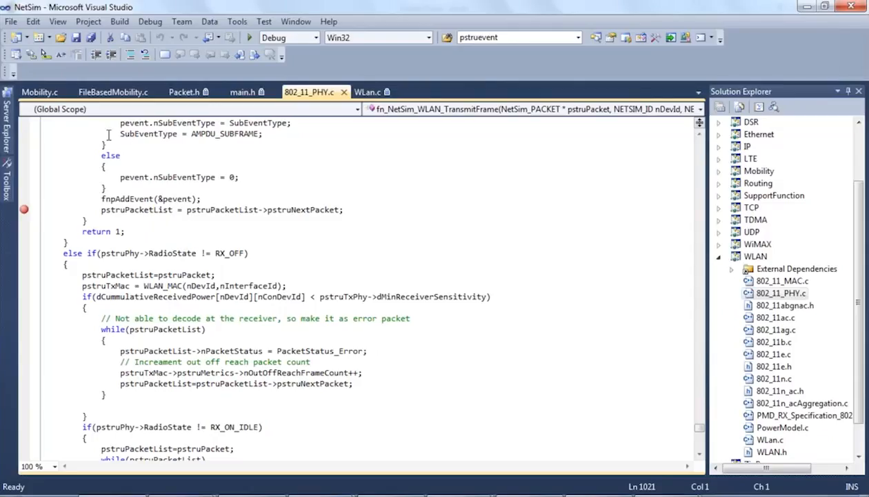
# Insert getch(); into fn_NetSim_Mobility_Init in Mobility.c, then rebuild the Mobility project.
pyautogui.click(38, 92)
pyautogui.write('getch(')
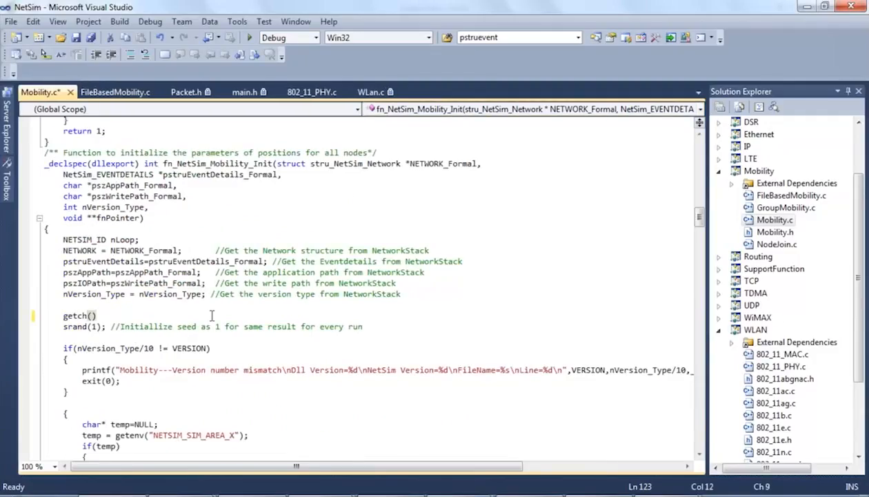
pyautogui.write(';')
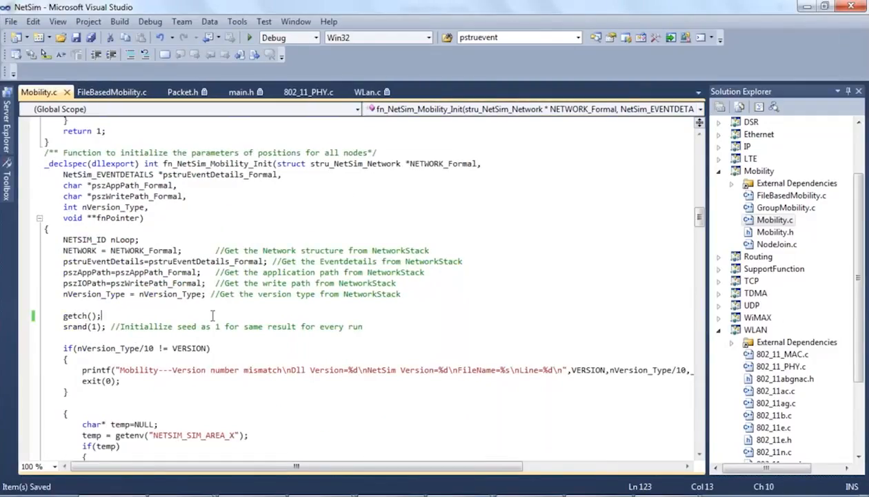
pyautogui.rightClick(759, 171)
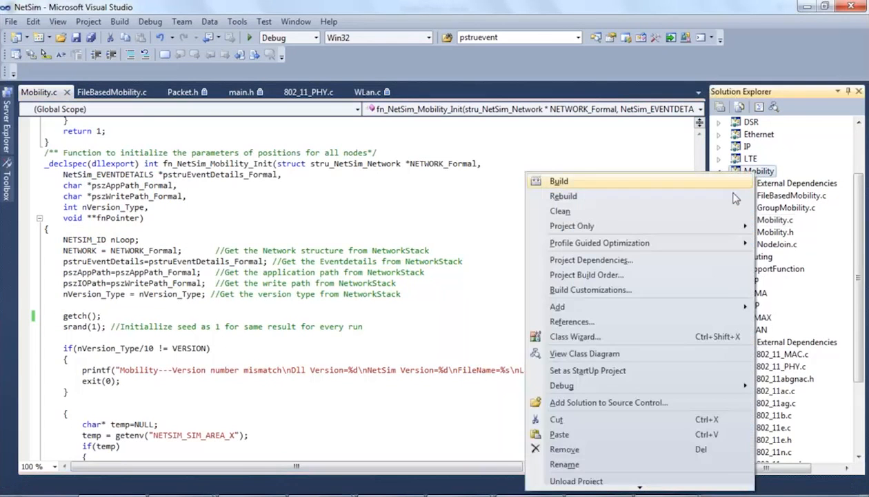
pyautogui.click(563, 196)
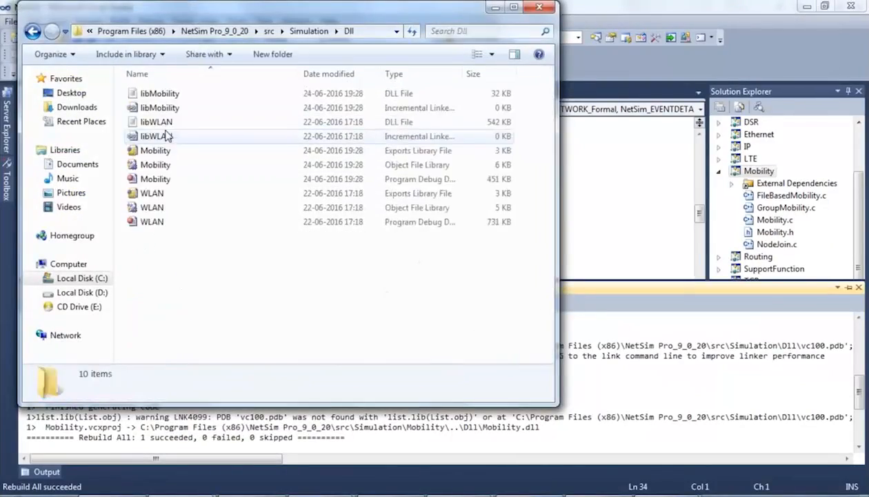
# In NetSim_Pro_9_0_20\bin, rename libMobility.dll with an _original suffix.
pyautogui.click(159, 93)
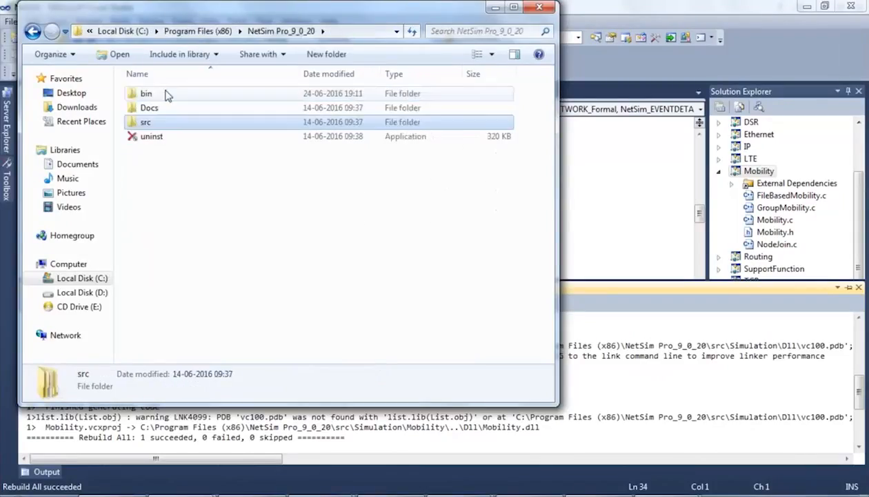
pyautogui.doubleClick(146, 93)
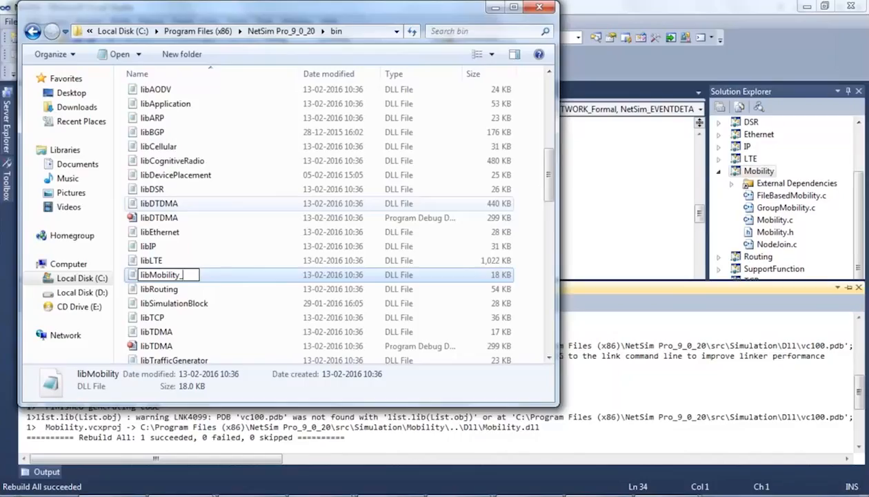
pyautogui.write('_origi')
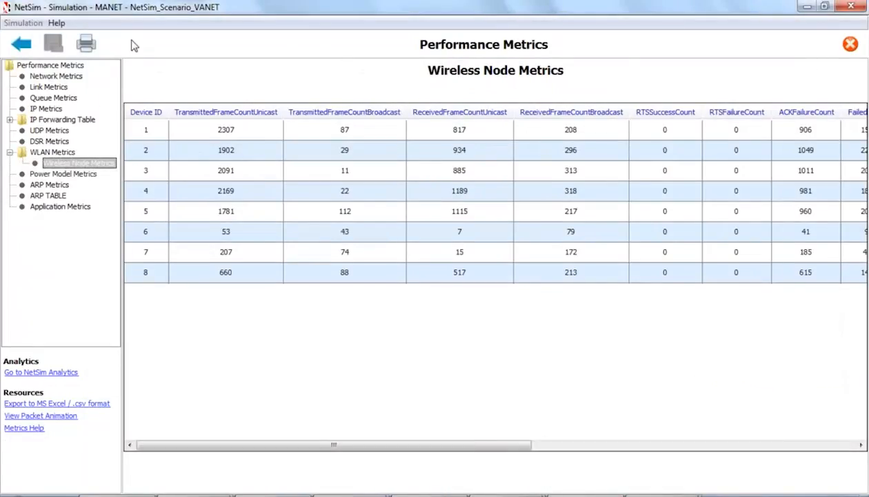
# Rerun the VANET simulation for 100 seconds from the design view and switch to Visual Studio.
pyautogui.click(849, 43)
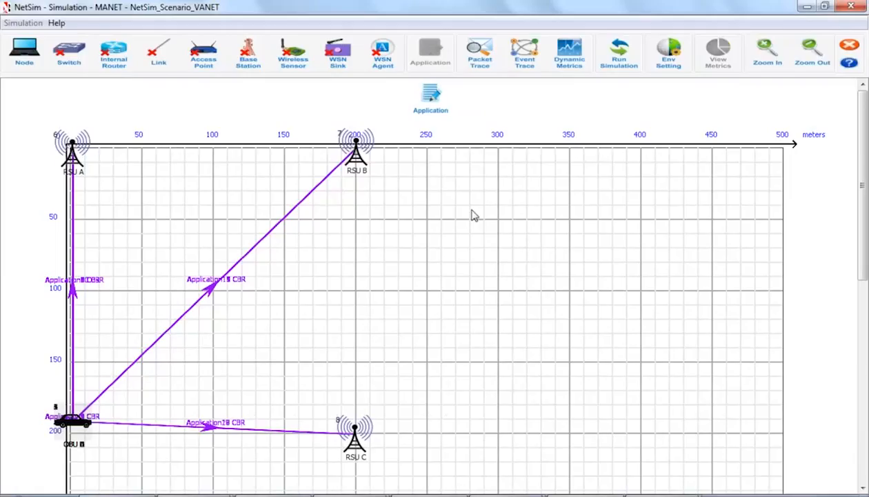
pyautogui.moveTo(619, 52)
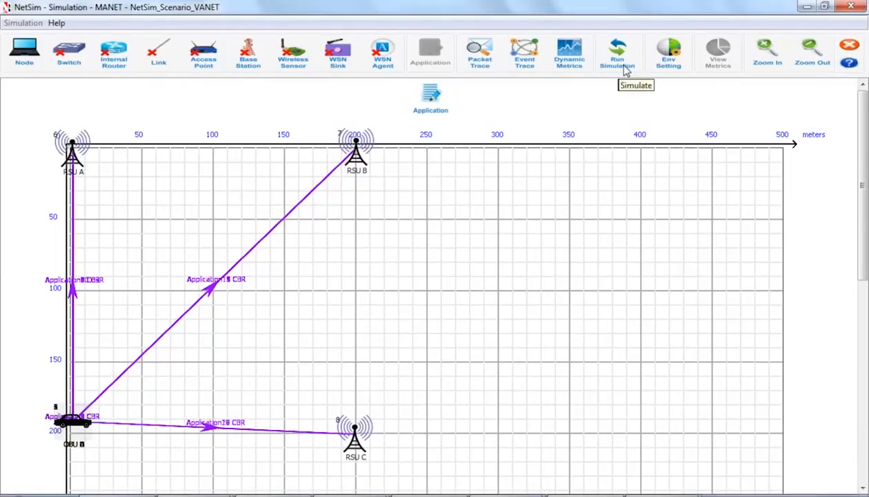
pyautogui.click(617, 51)
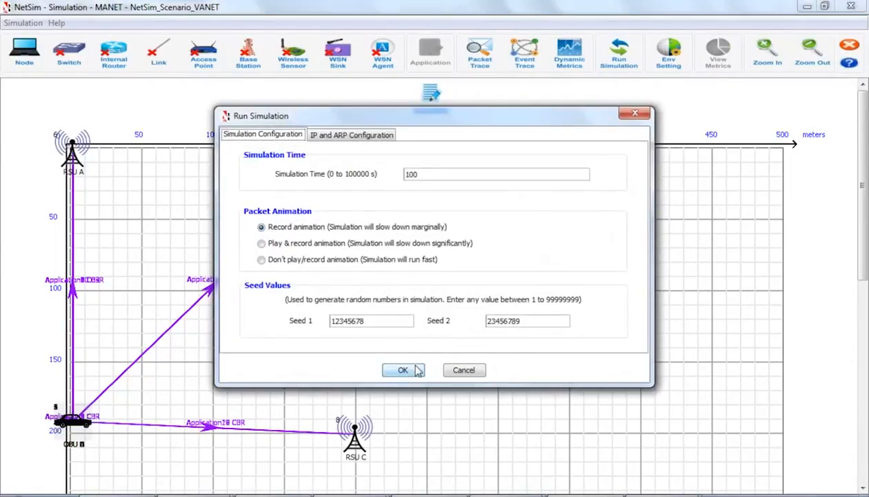
pyautogui.click(403, 370)
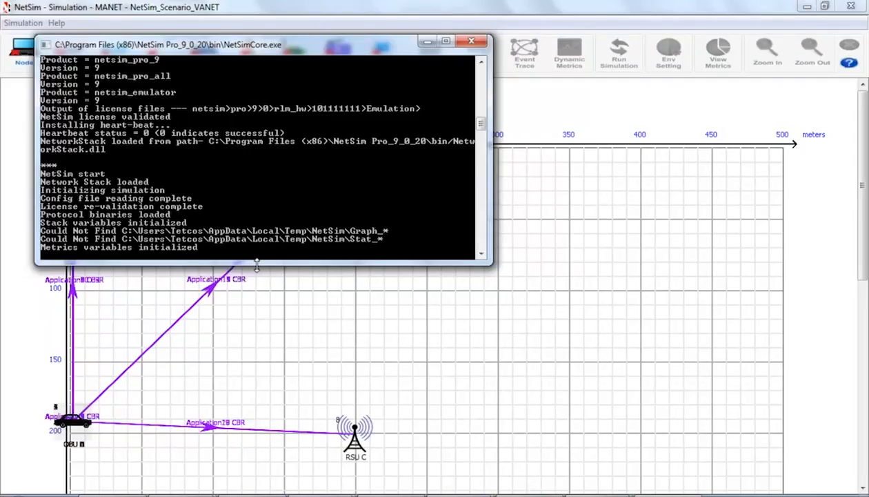
pyautogui.press('alt+tab')
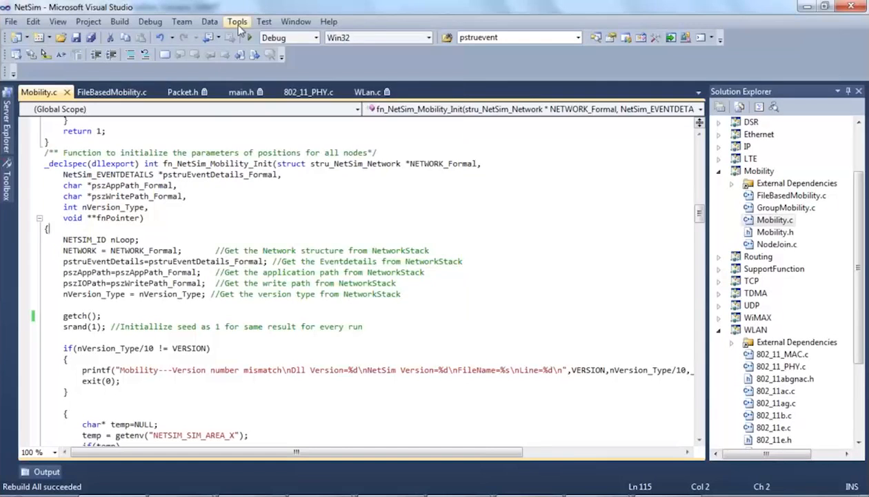
# Attach the Visual Studio debugger to the NetSimCore.exe process, dismissing the project-loading warning.
pyautogui.click(236, 21)
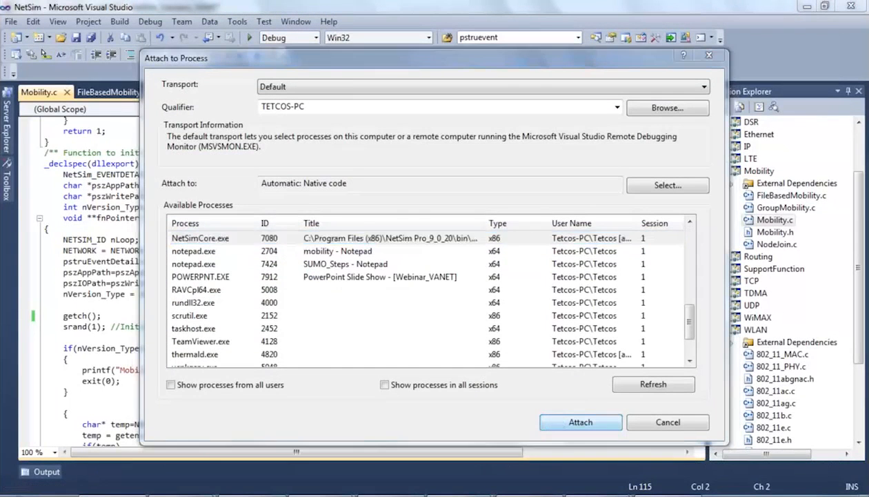
pyautogui.click(667, 422)
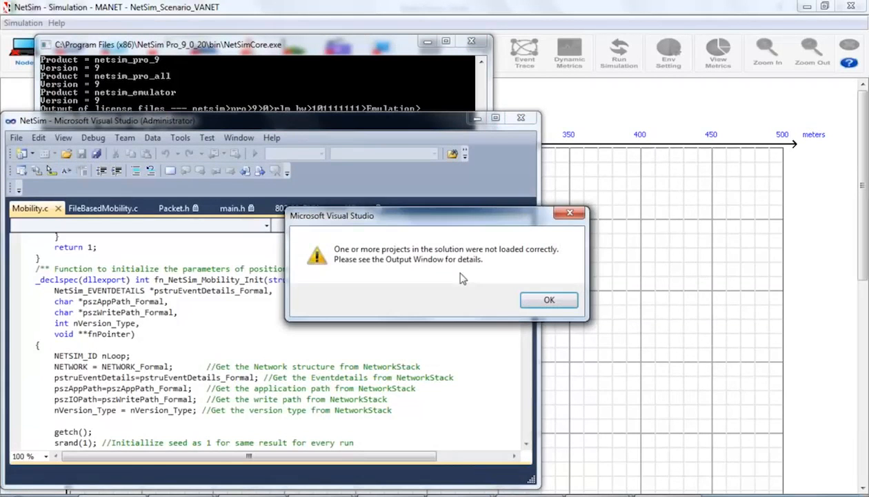
pyautogui.click(549, 300)
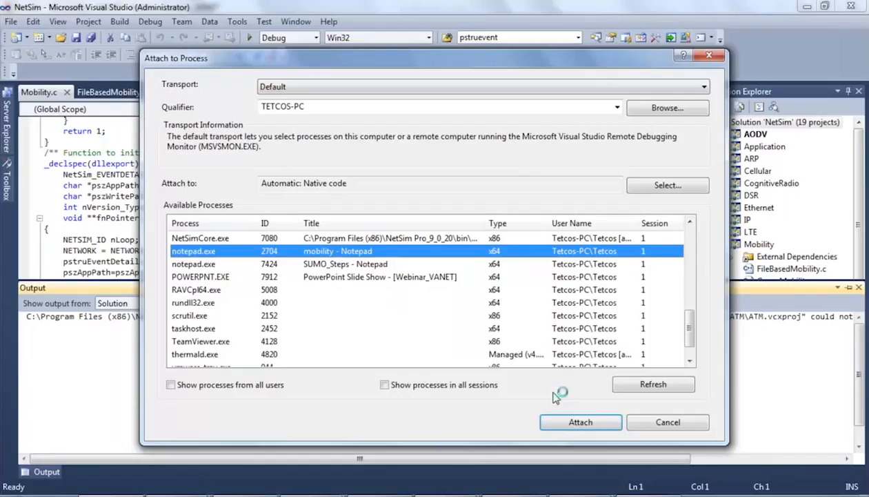
pyautogui.click(201, 239)
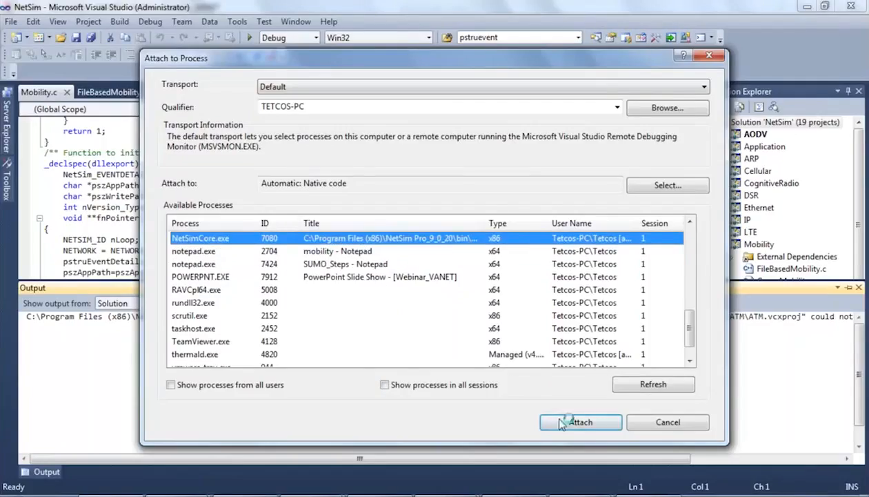
pyautogui.click(580, 422)
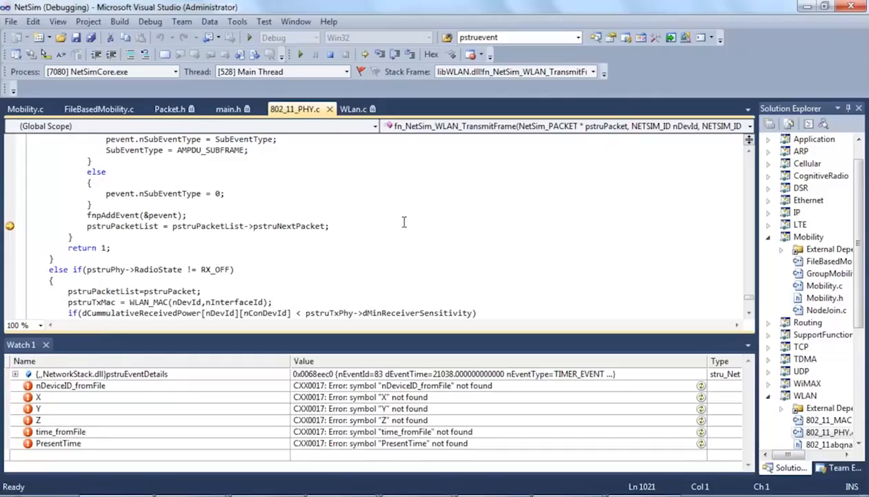
# Clear all Watch 1 entries and add pstruEventDetails back to the watch list.
pyautogui.rightClick(101, 374)
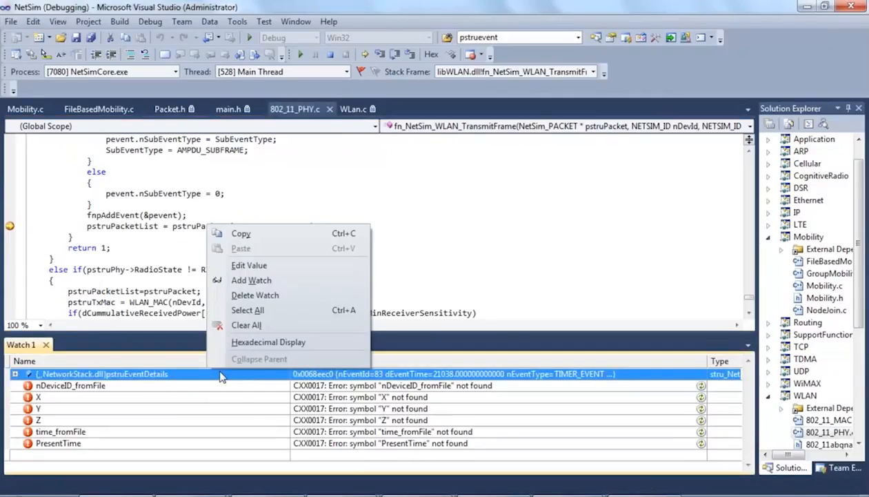
pyautogui.click(247, 325)
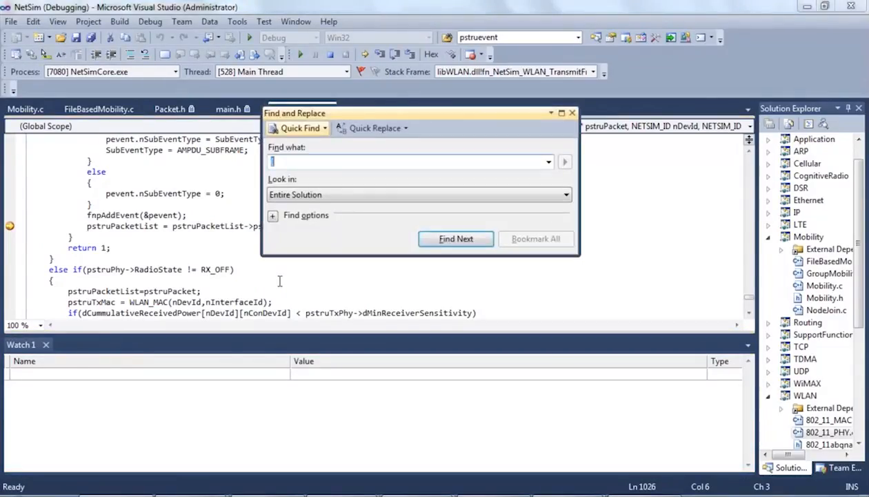
pyautogui.write('pstrueve')
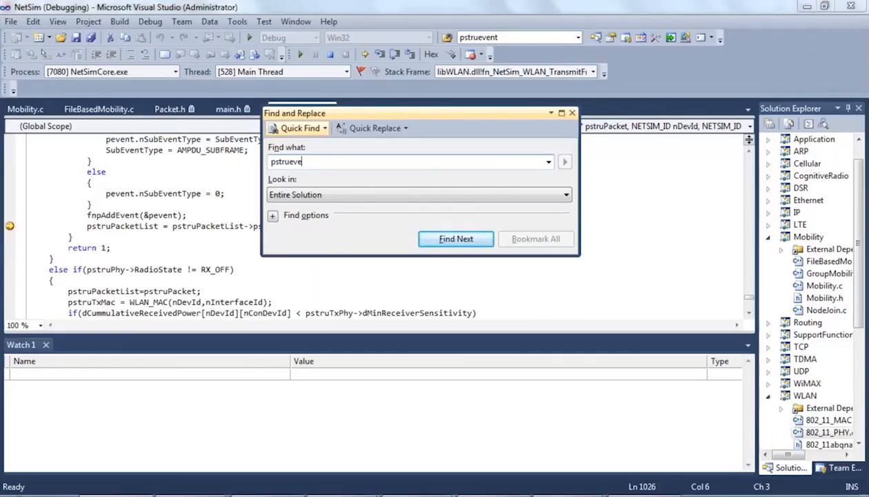
pyautogui.click(455, 239)
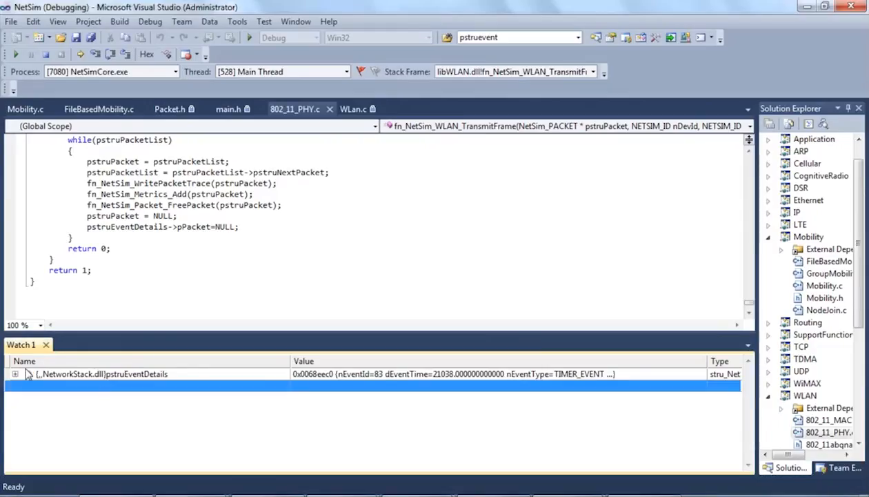
# Expand pstruEventDetails in Watch 1 and review its event fields.
pyautogui.click(15, 373)
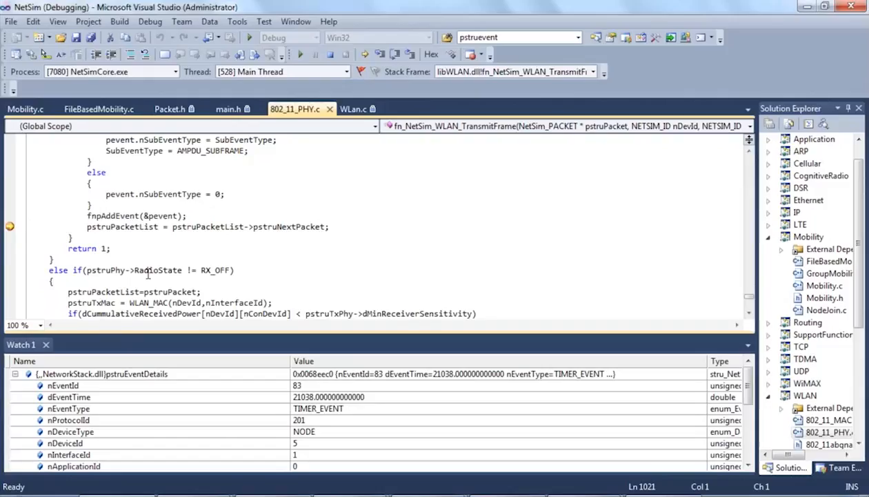
pyautogui.moveTo(155, 269)
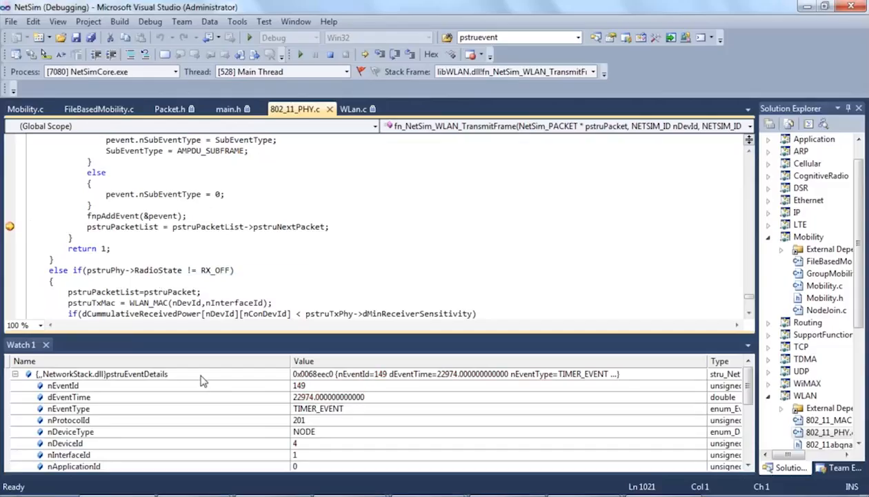
pyautogui.click(103, 373)
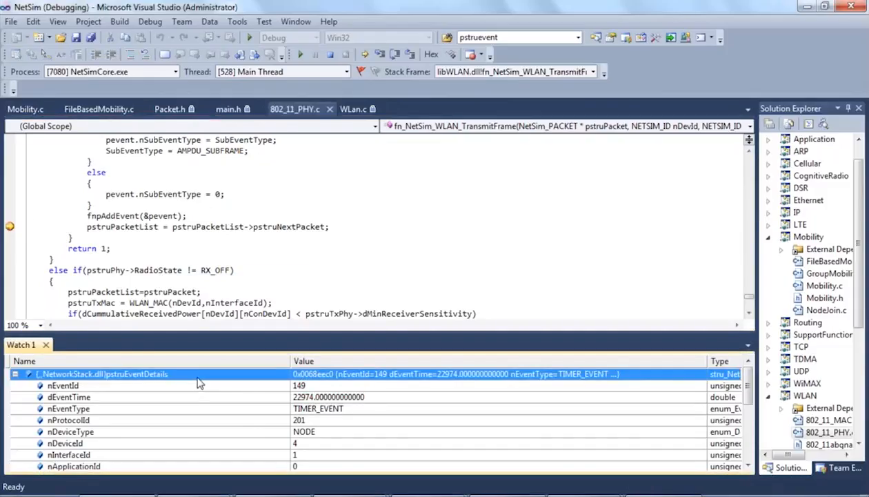
pyautogui.moveTo(193, 390)
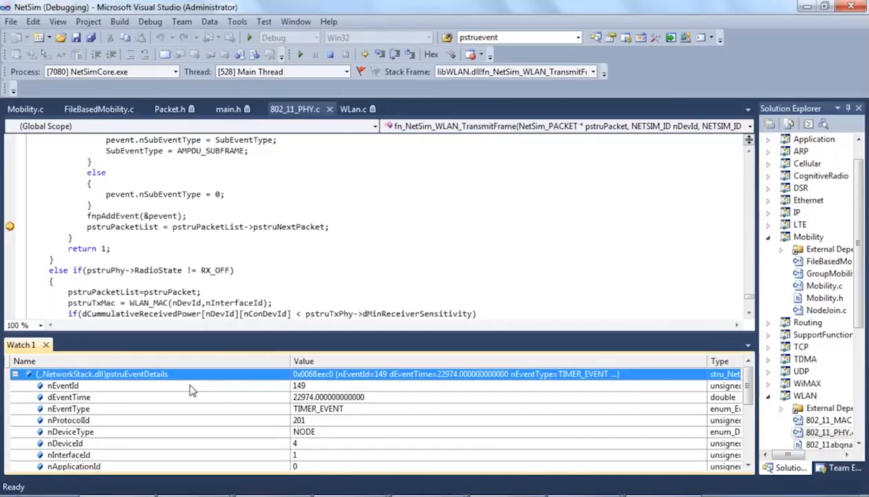
pyautogui.click(64, 385)
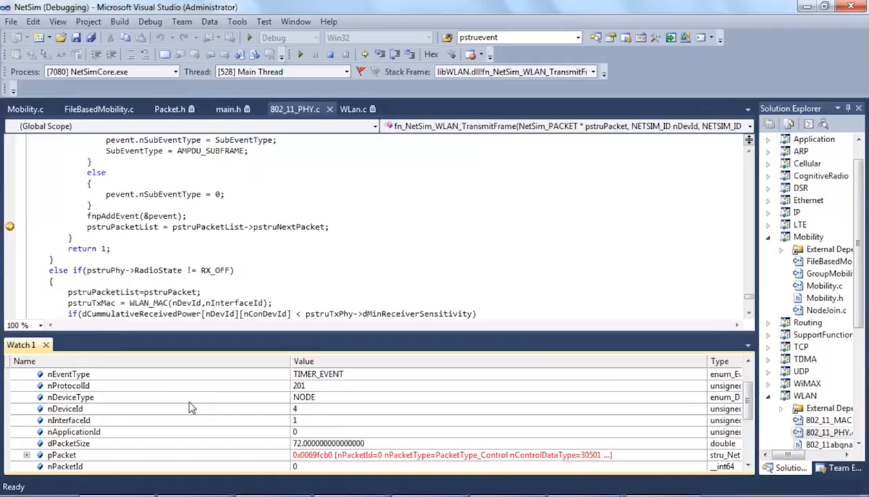
pyautogui.click(68, 373)
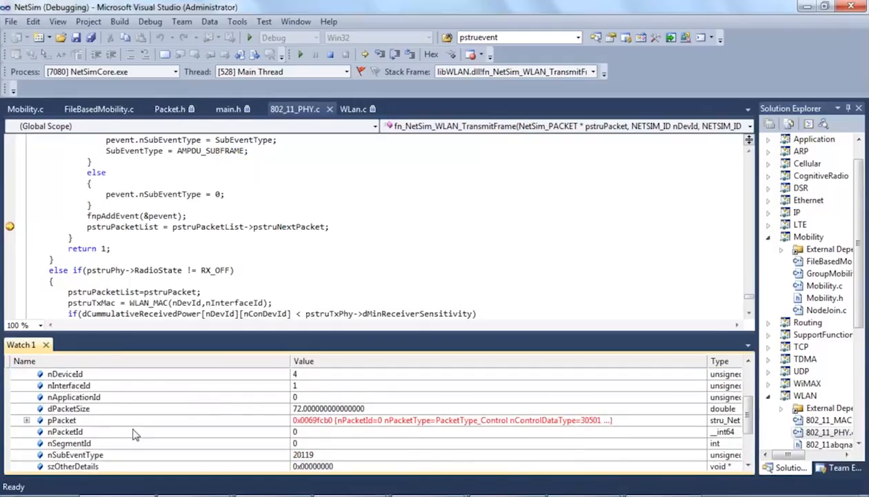
# Expand pPacket and check nPacketId, nTransmitterId and the event's nDeviceId.
pyautogui.click(26, 420)
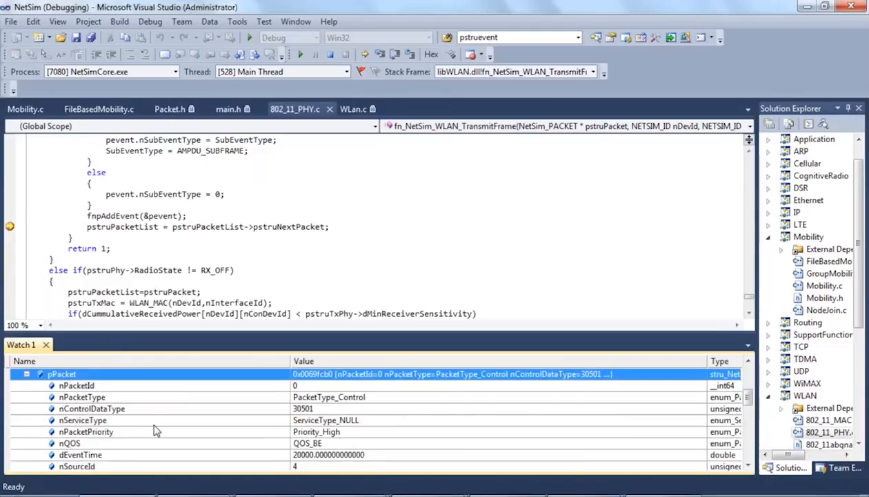
pyautogui.click(77, 385)
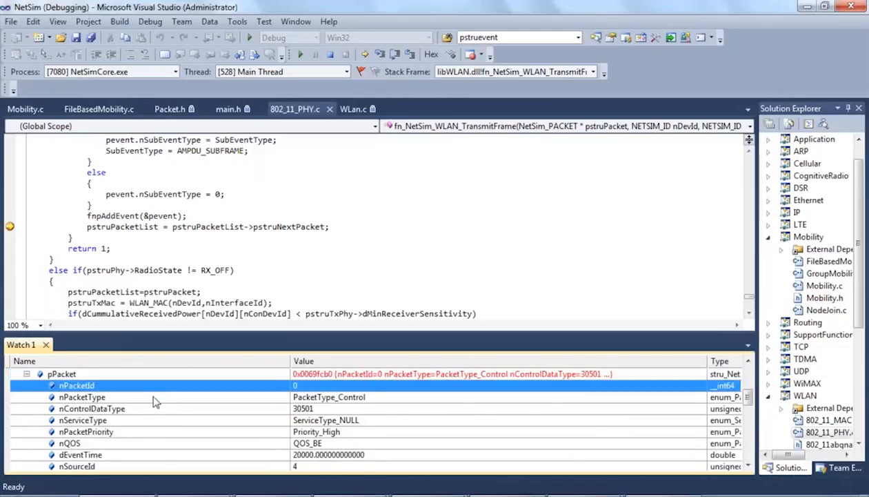
pyautogui.scroll(-3)
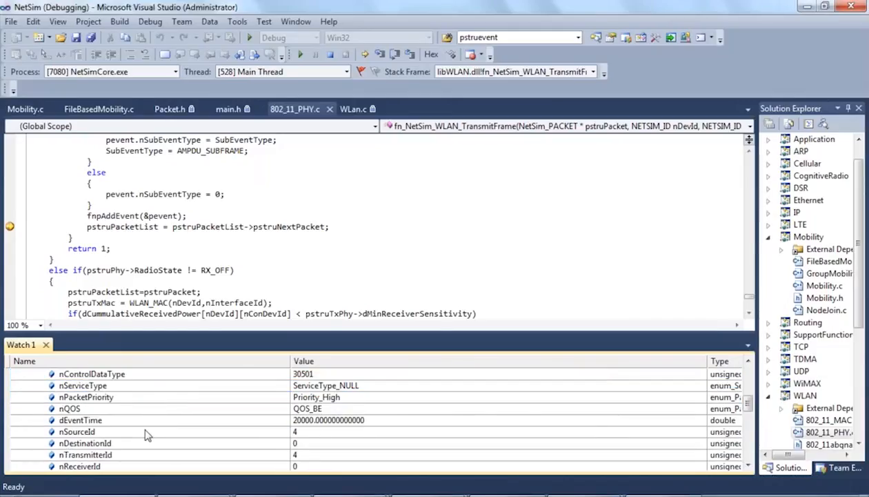
pyautogui.click(85, 454)
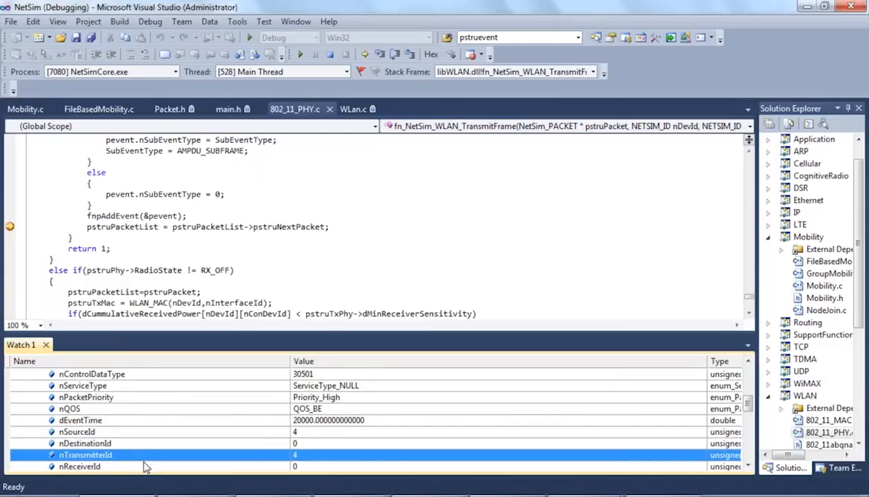
pyautogui.scroll(-3)
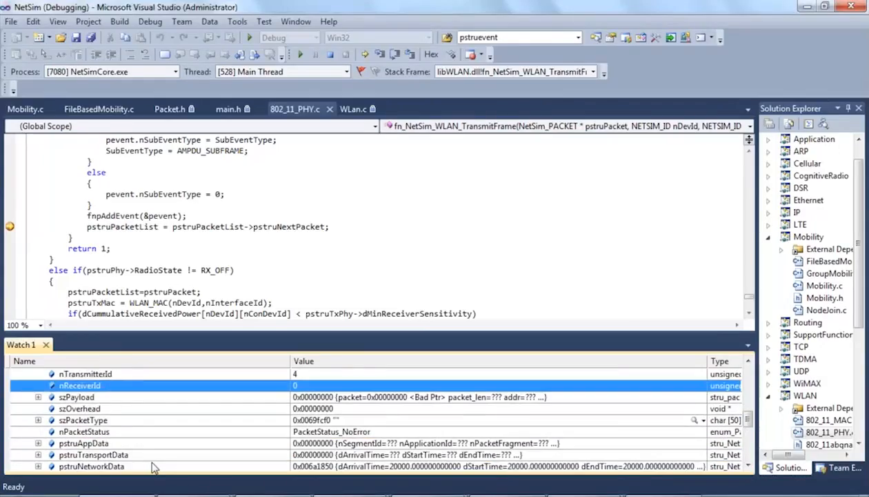
pyautogui.scroll(-3)
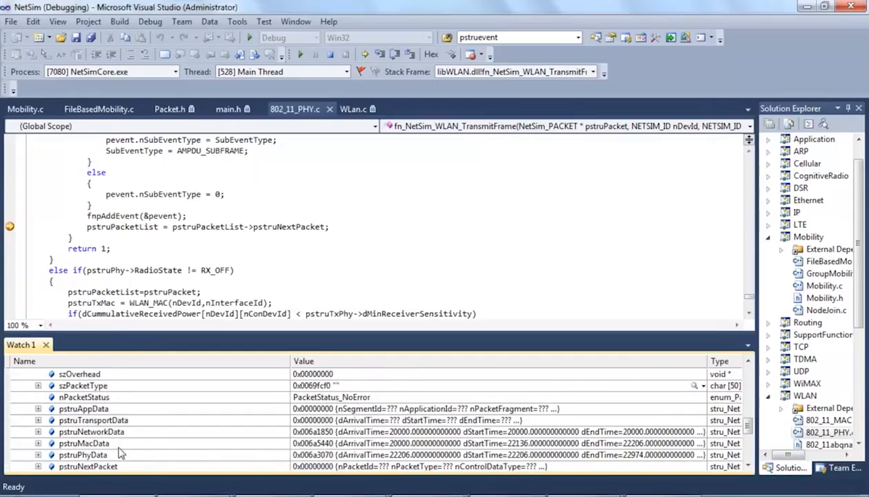
pyautogui.scroll(-3)
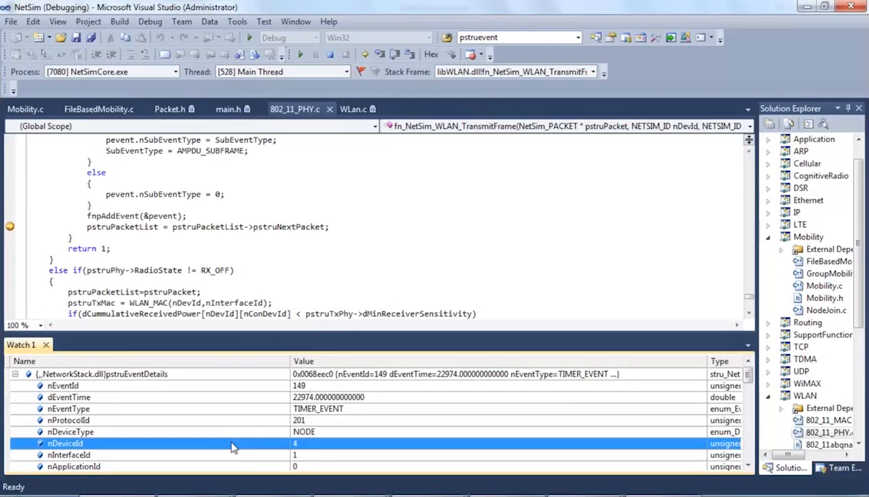
pyautogui.click(63, 385)
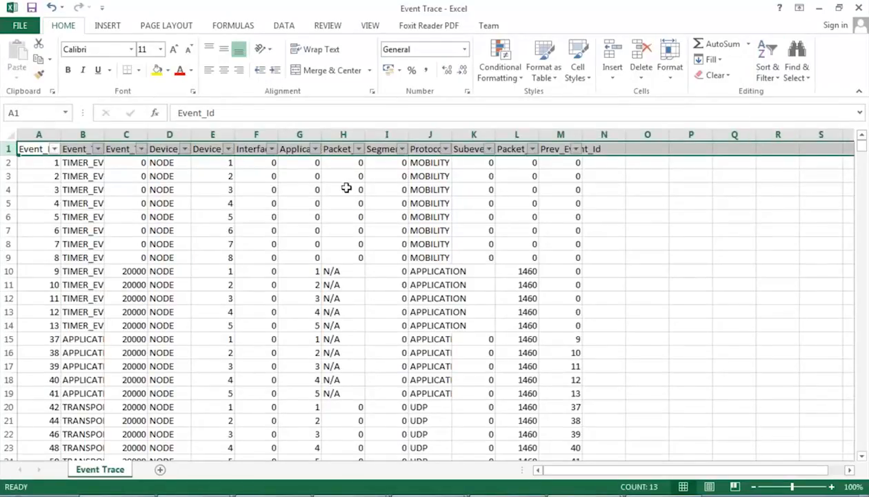
# Filter Event_Id to 149 and read its event type and time.
pyautogui.click(57, 148)
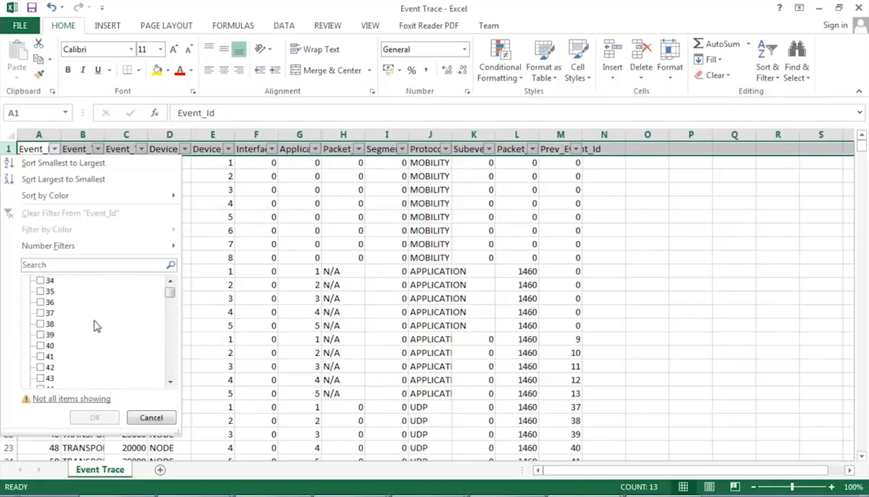
pyautogui.scroll(-3)
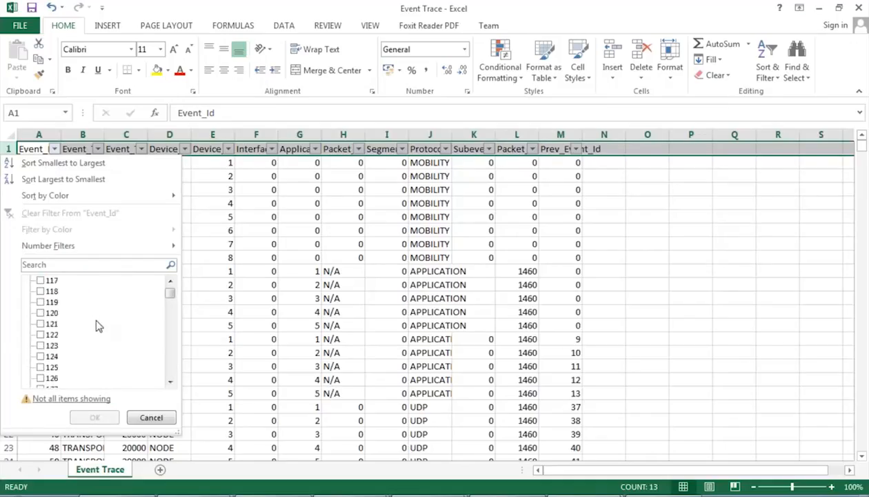
pyautogui.scroll(-3)
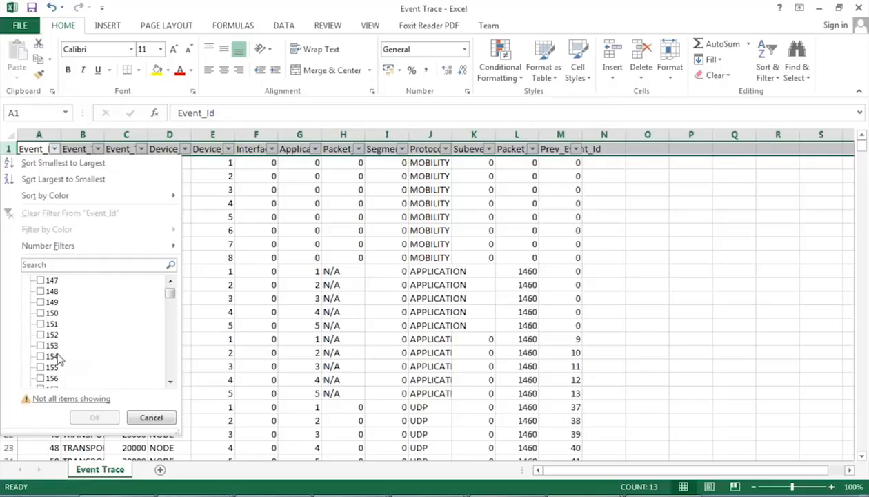
pyautogui.click(41, 301)
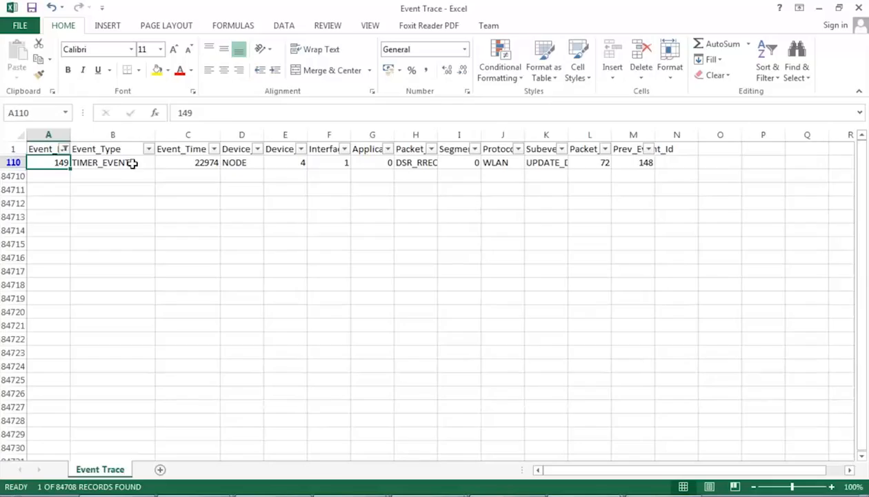
pyautogui.click(113, 163)
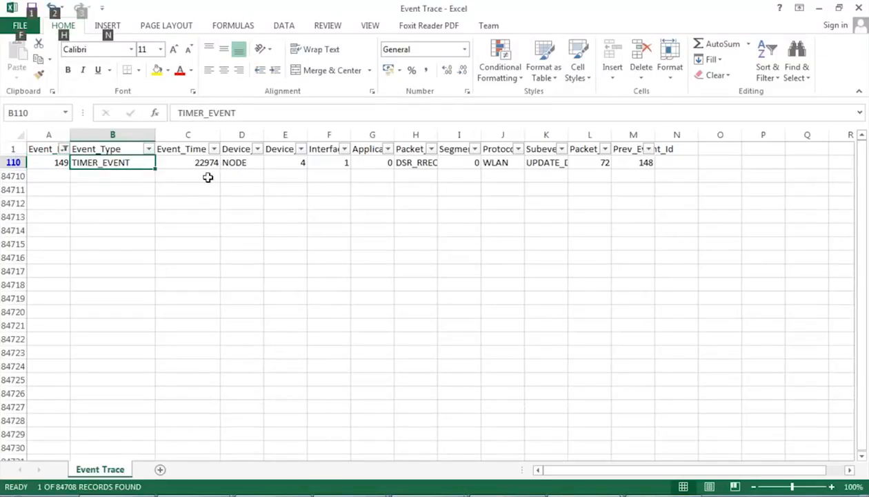
pyautogui.click(187, 162)
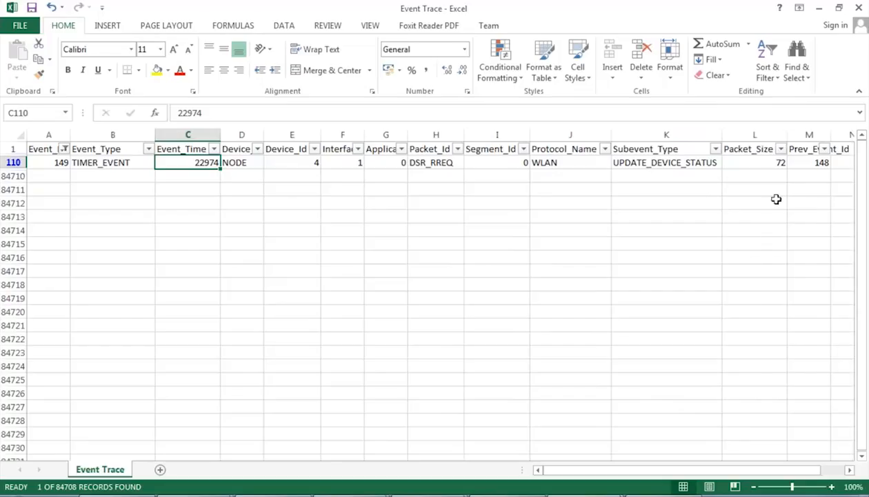
pyautogui.moveTo(767, 141)
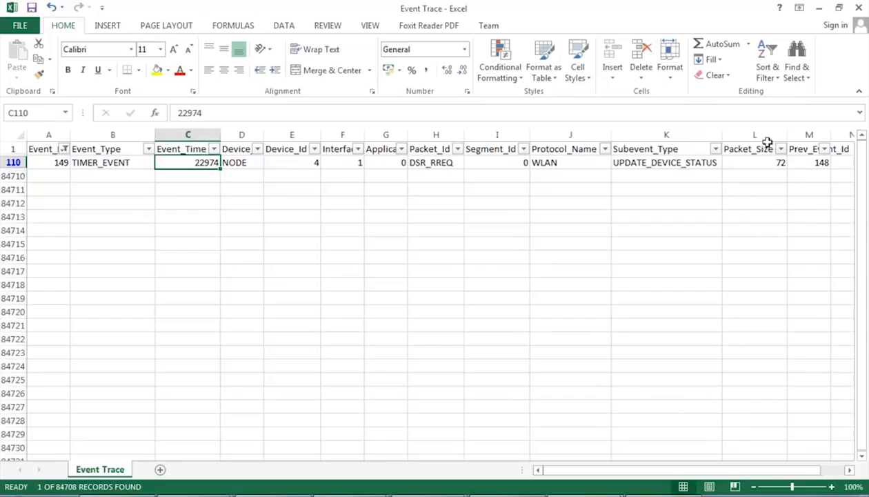
pyautogui.moveTo(860, 9)
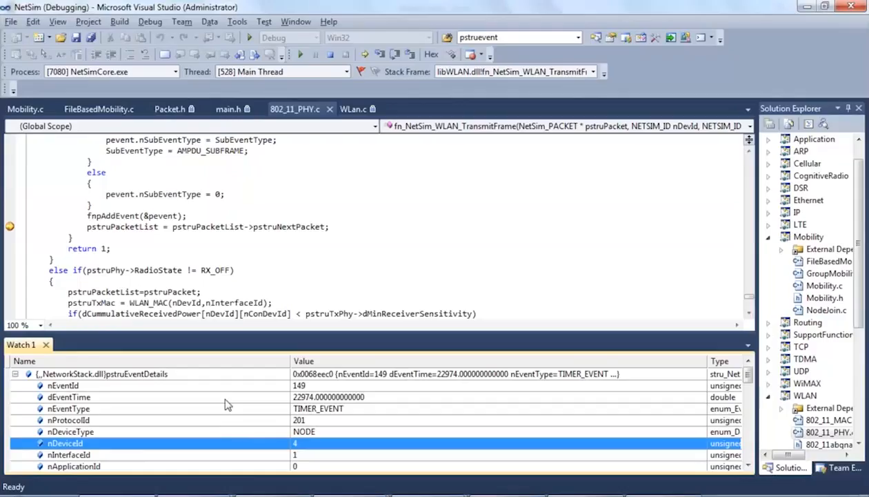
# Collapse pstruAppData, check pstruPhyData's dArrivalTime, then bring up the Packet Trace workbook.
pyautogui.click(63, 385)
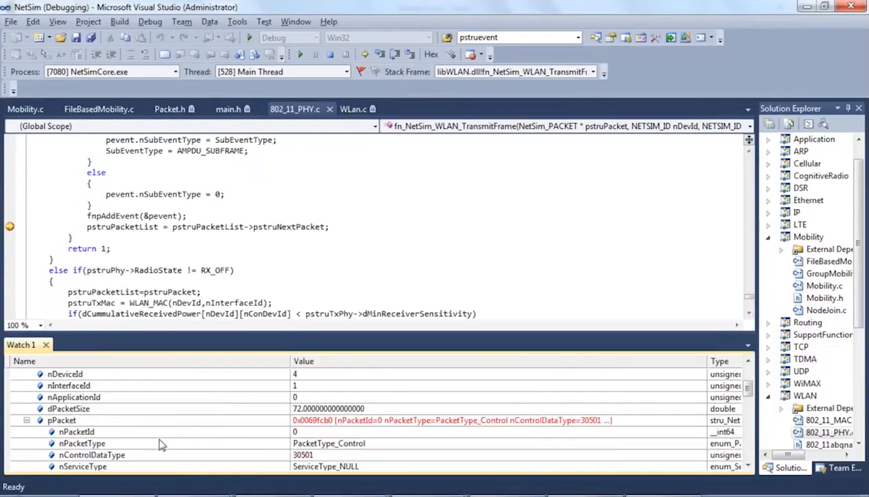
pyautogui.scroll(-3)
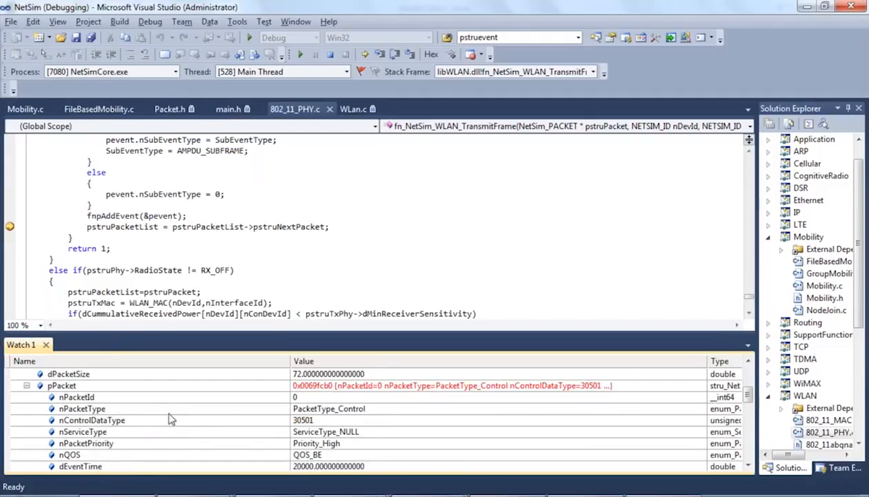
pyautogui.scroll(-3)
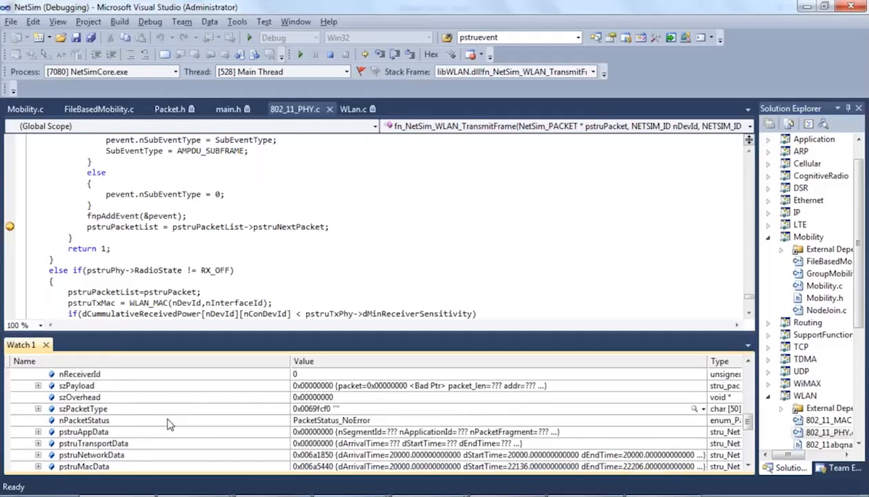
pyautogui.moveTo(45, 439)
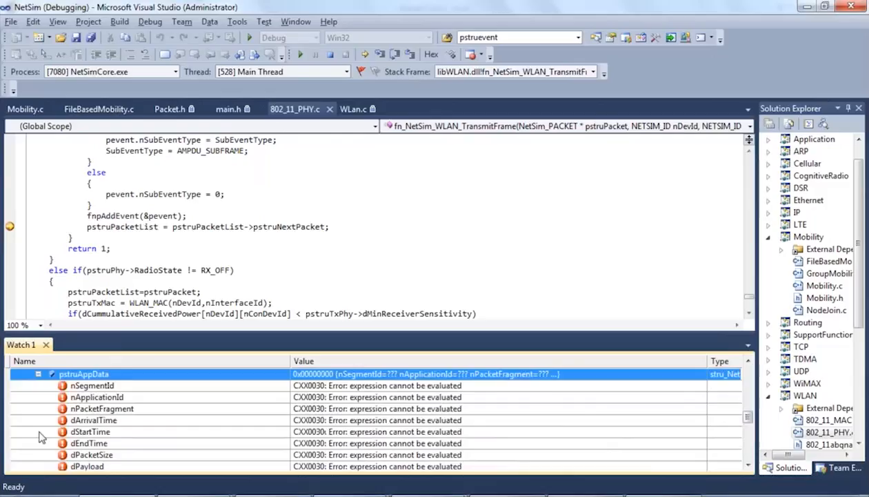
pyautogui.click(39, 374)
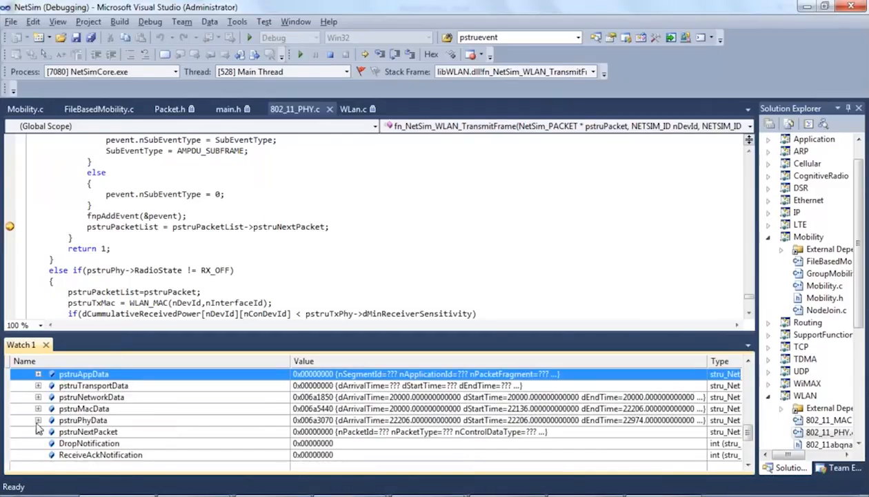
pyautogui.click(39, 420)
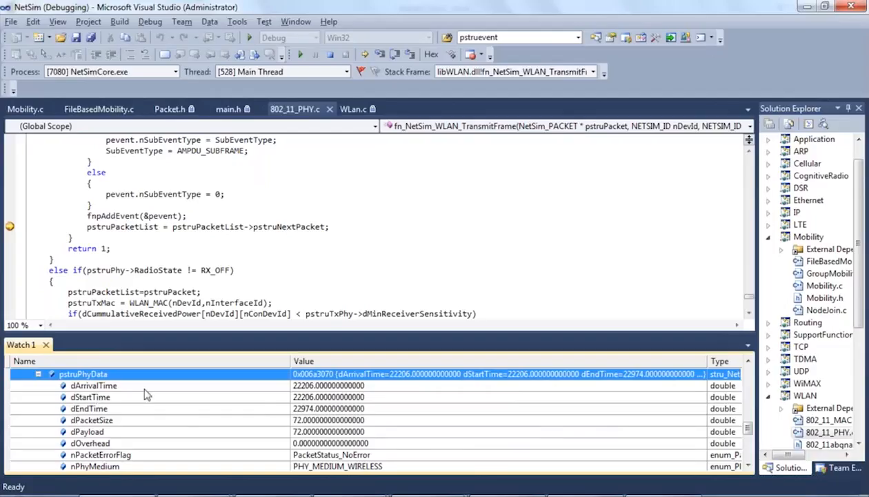
pyautogui.click(93, 385)
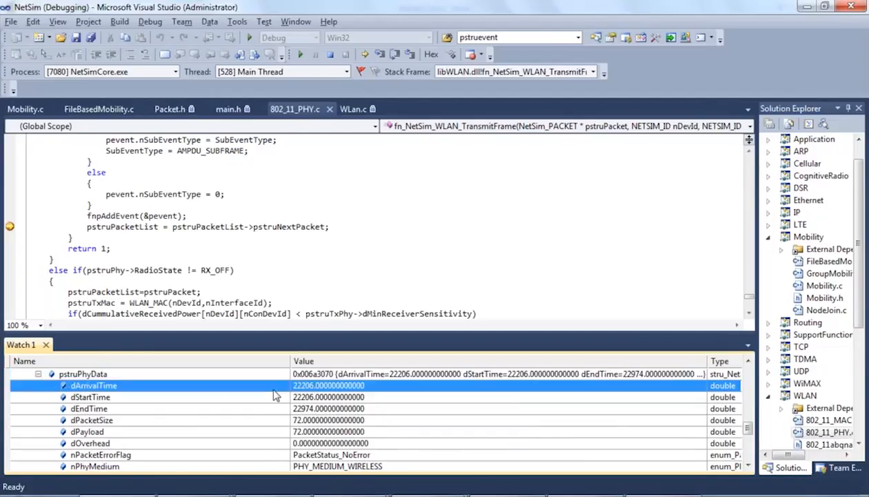
pyautogui.moveTo(275, 388)
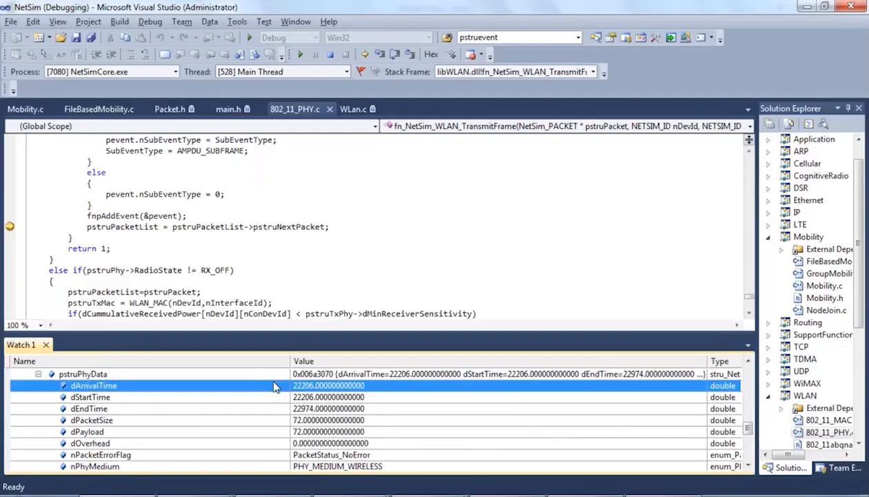
pyautogui.press('alt+tab')
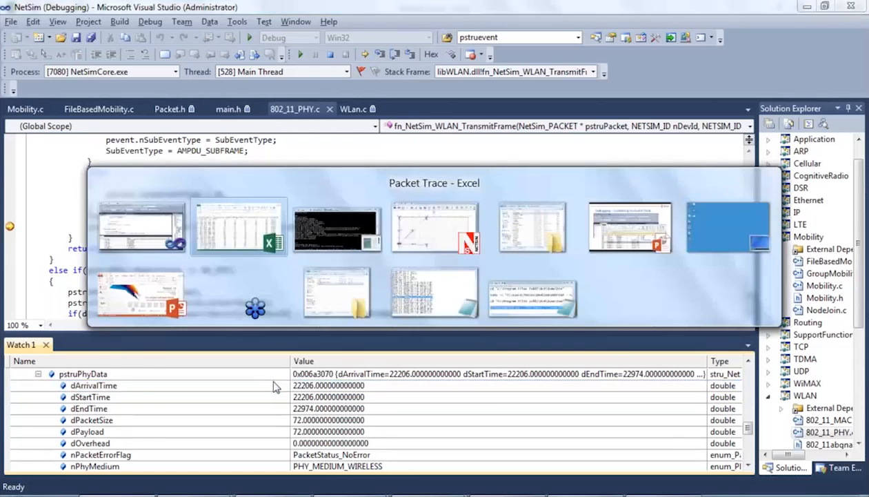
pyautogui.click(238, 225)
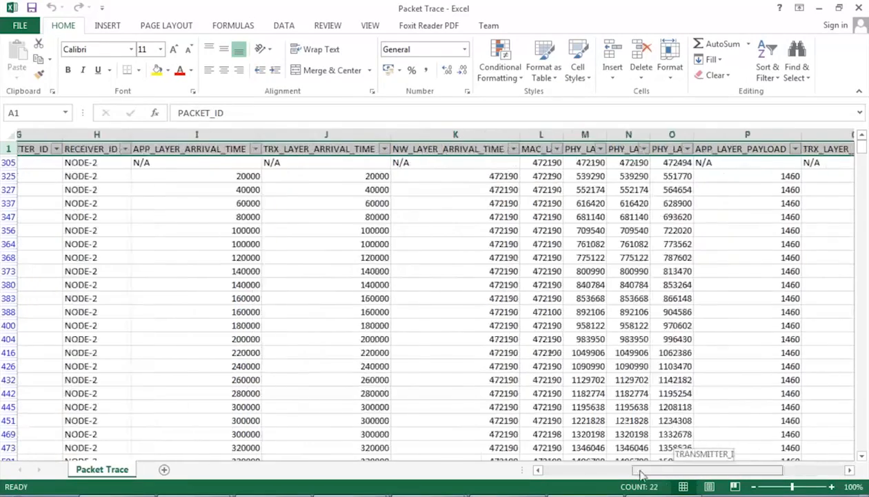
# Filter the Packet Trace to PHY_LAYER_ARRIVAL_TIME 22206, leaving seven records.
pyautogui.hscroll(-3)
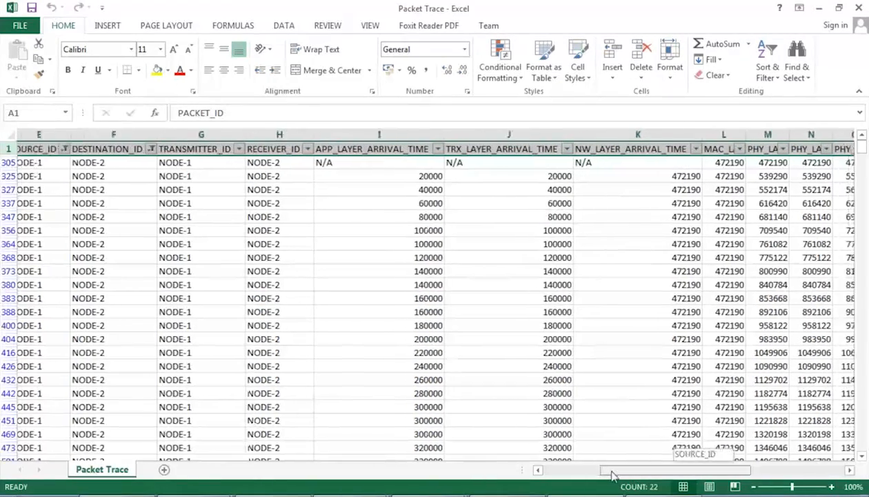
pyautogui.hscroll(3)
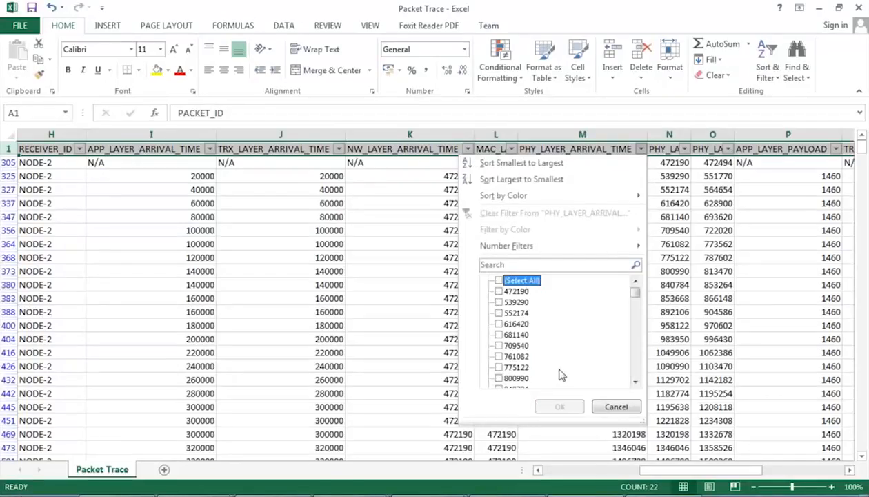
pyautogui.scroll(-3)
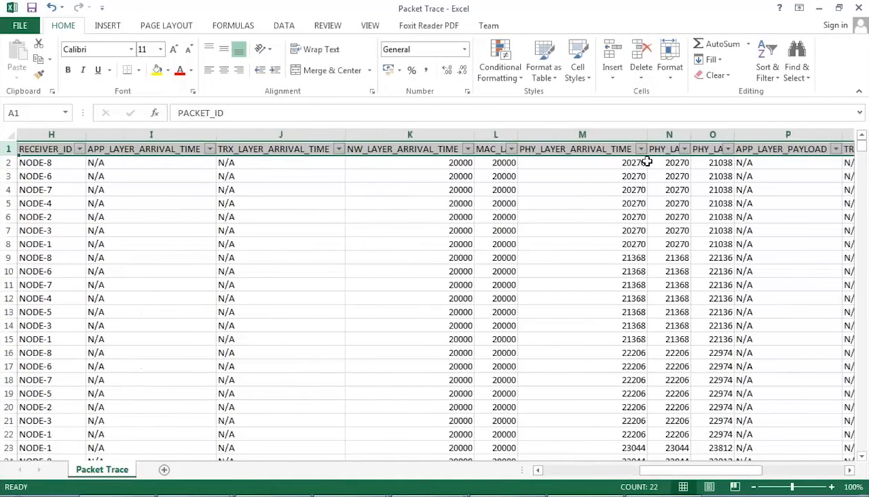
pyautogui.click(639, 148)
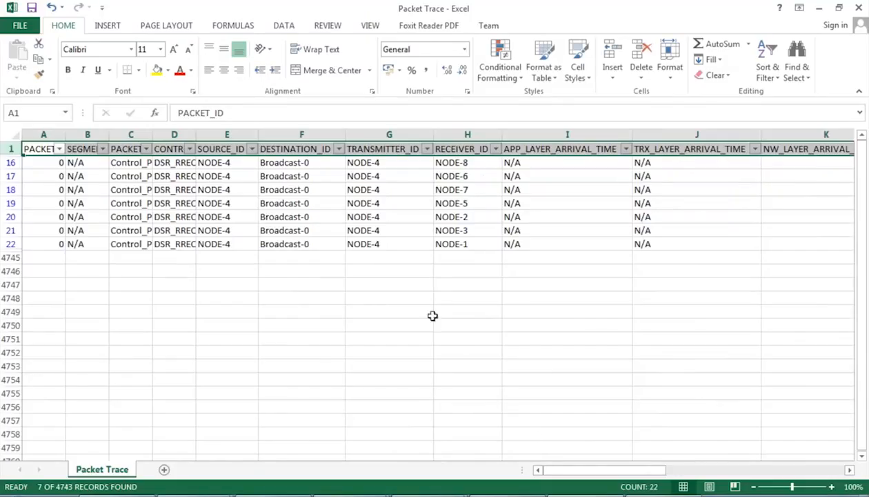
pyautogui.click(226, 162)
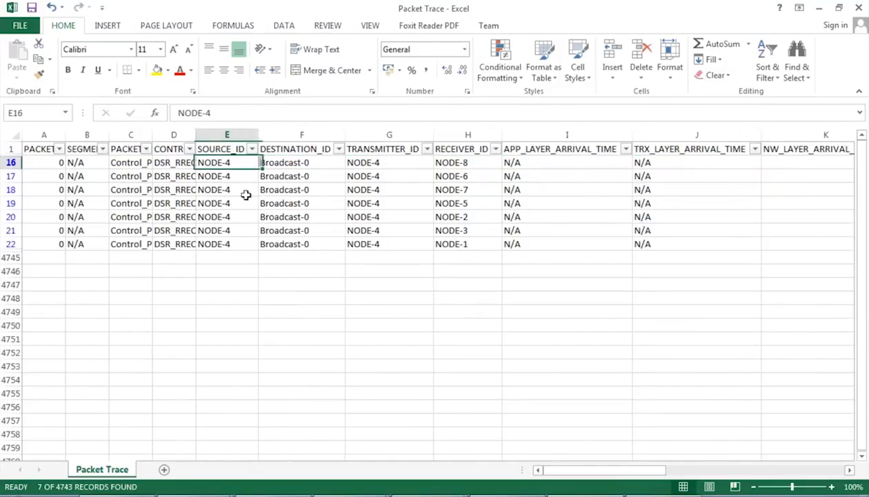
pyautogui.moveTo(226, 162); pyautogui.dragTo(226, 243)
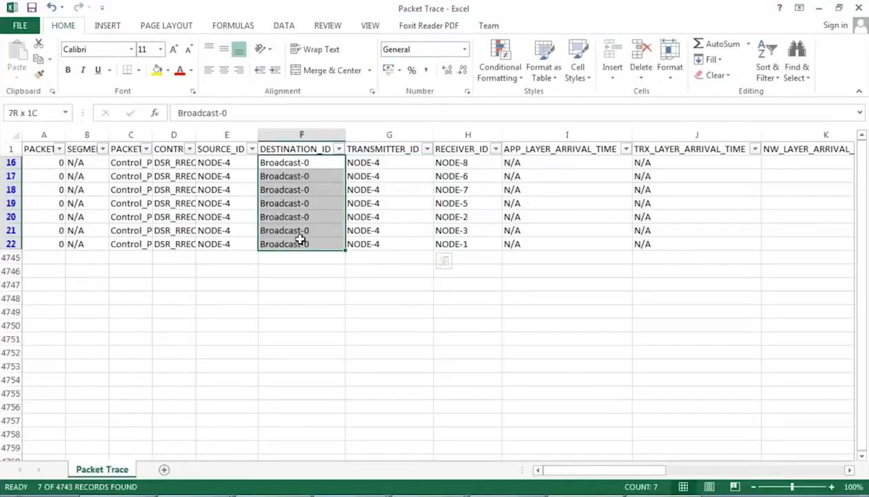
pyautogui.click(467, 244)
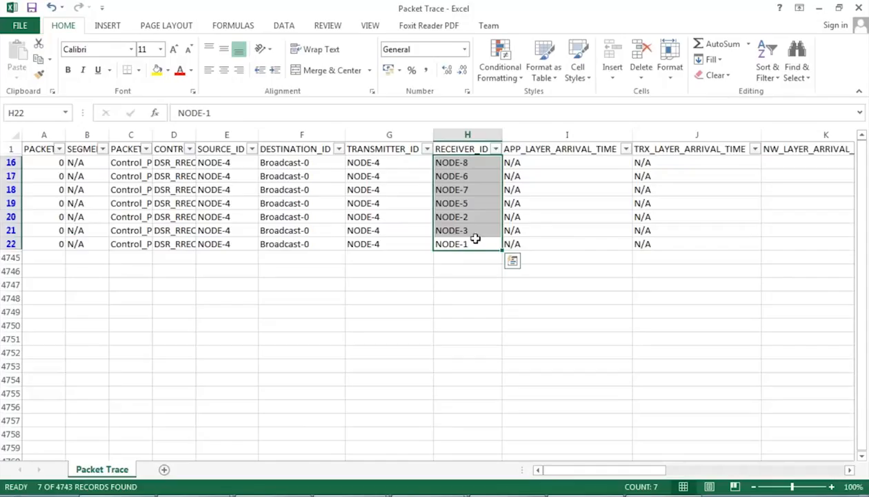
pyautogui.moveTo(463, 293)
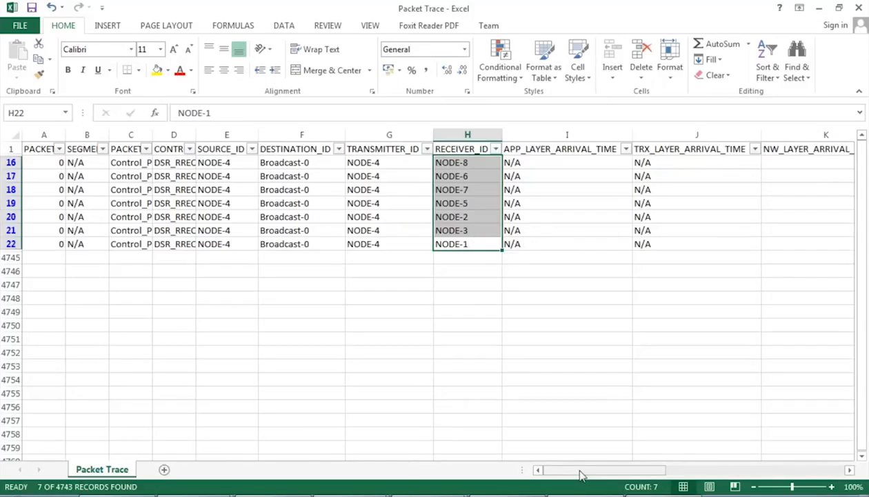
pyautogui.moveTo(579, 458)
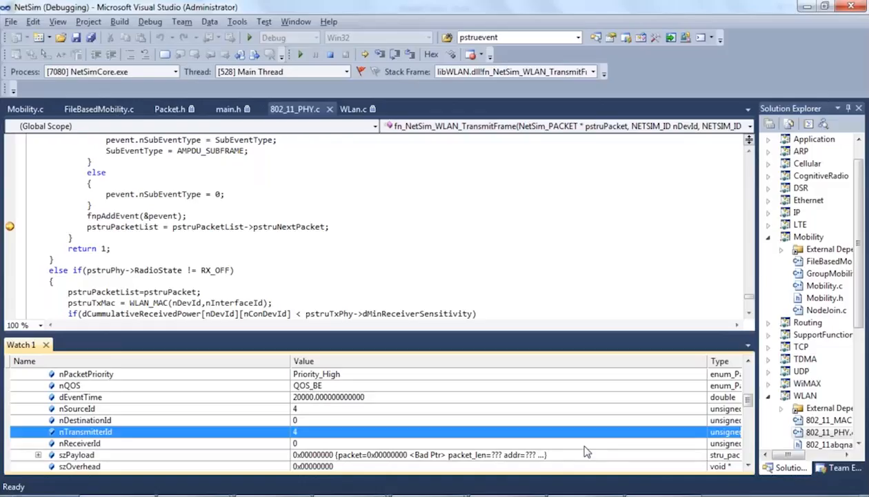
pyautogui.rightClick(9, 226)
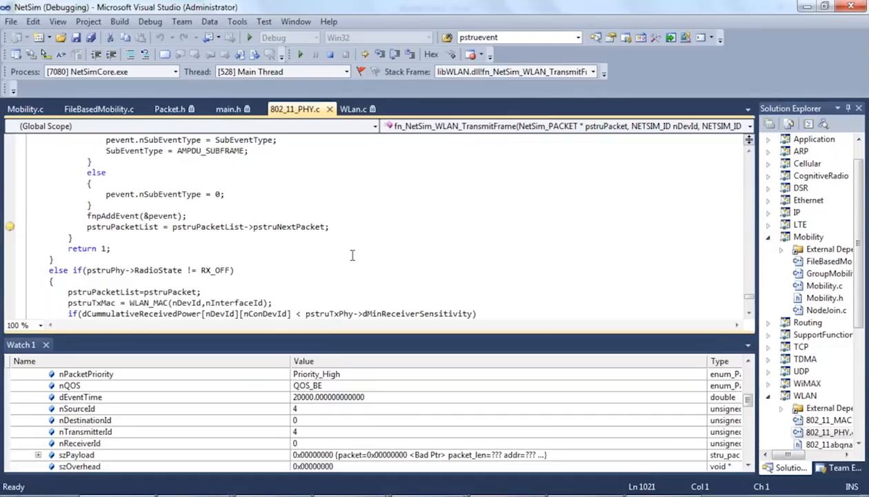
pyautogui.moveTo(363, 249)
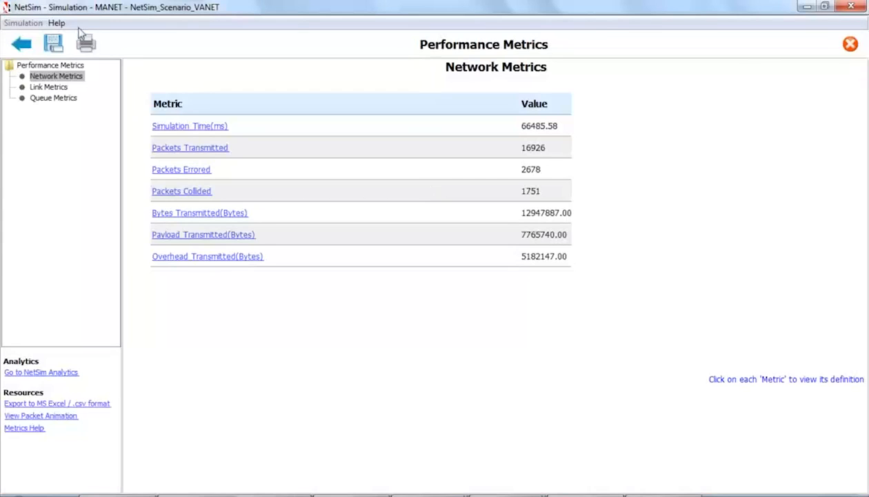
# Return to the VANET scenario without saving and rerun it for 100 seconds.
pyautogui.click(21, 43)
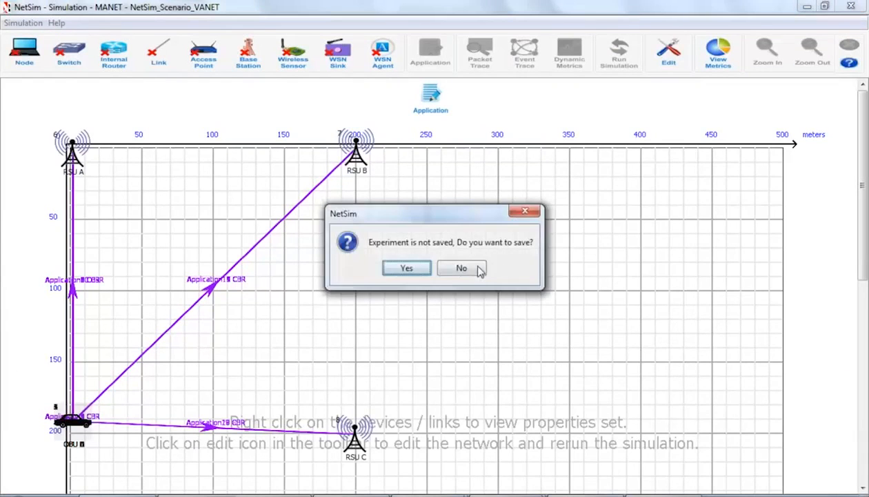
pyautogui.click(462, 267)
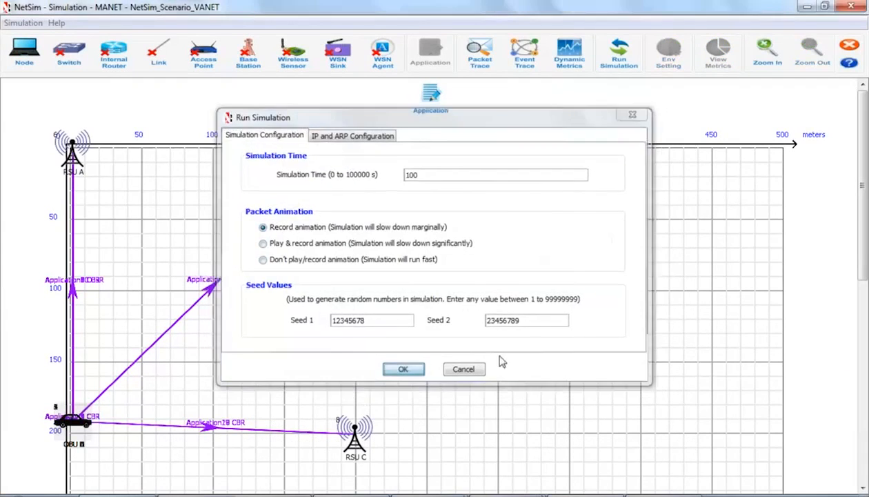
pyautogui.click(403, 369)
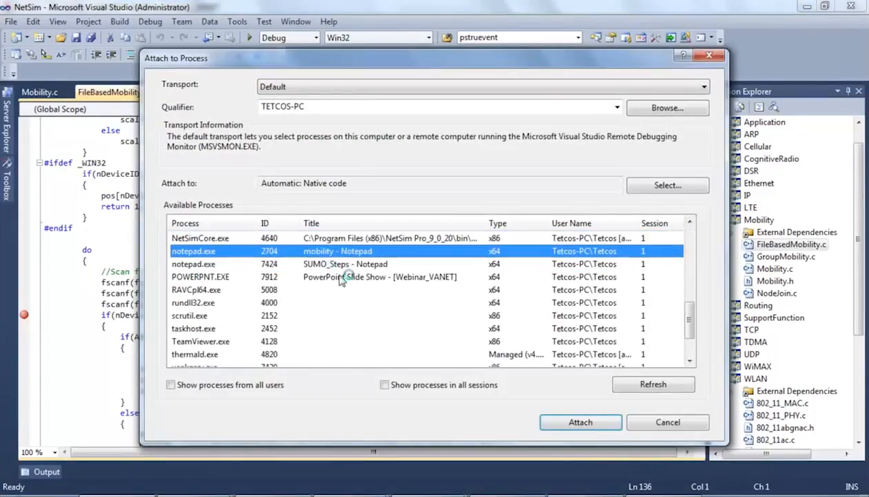
# Attach the Visual Studio debugger to the NetSimCore.exe process.
pyautogui.click(200, 237)
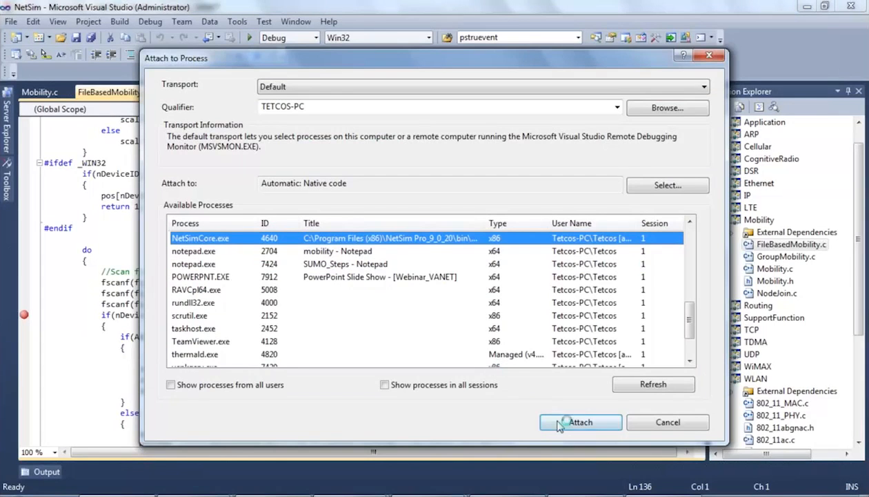
pyautogui.click(580, 421)
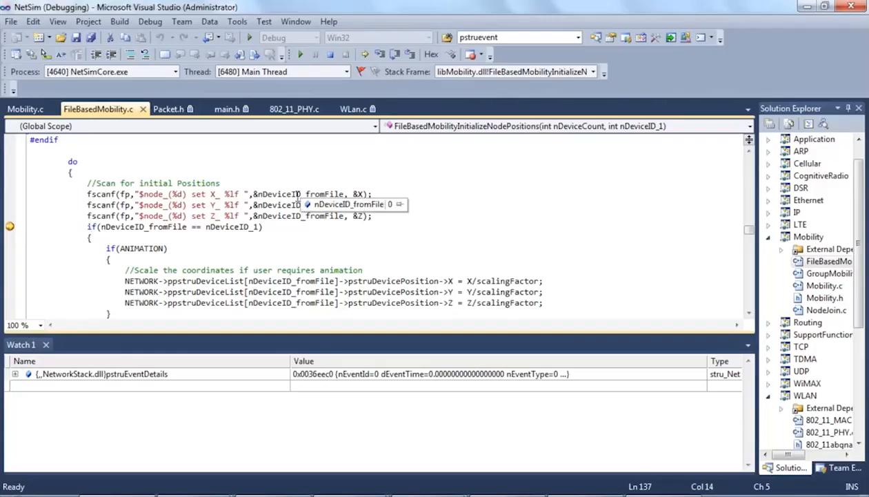
# Go to nDeviceID_fromFile's definition and add watches for it and the coordinates.
pyautogui.rightClick(290, 194)
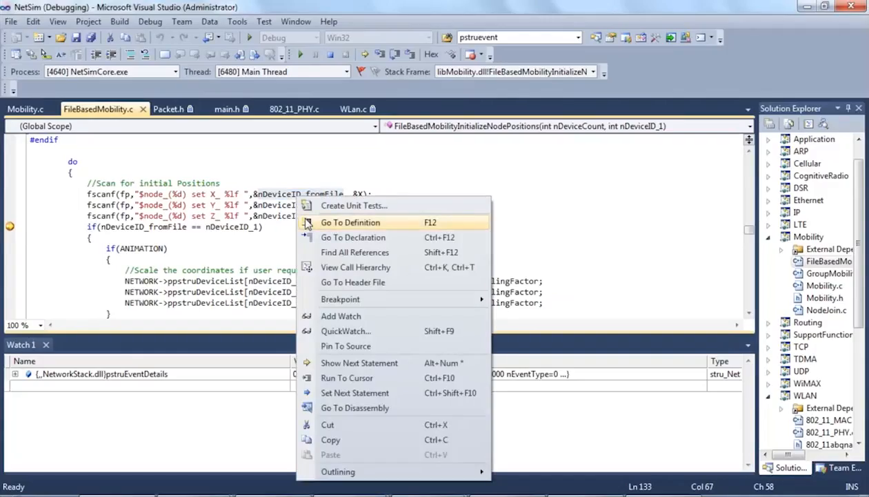
pyautogui.click(350, 222)
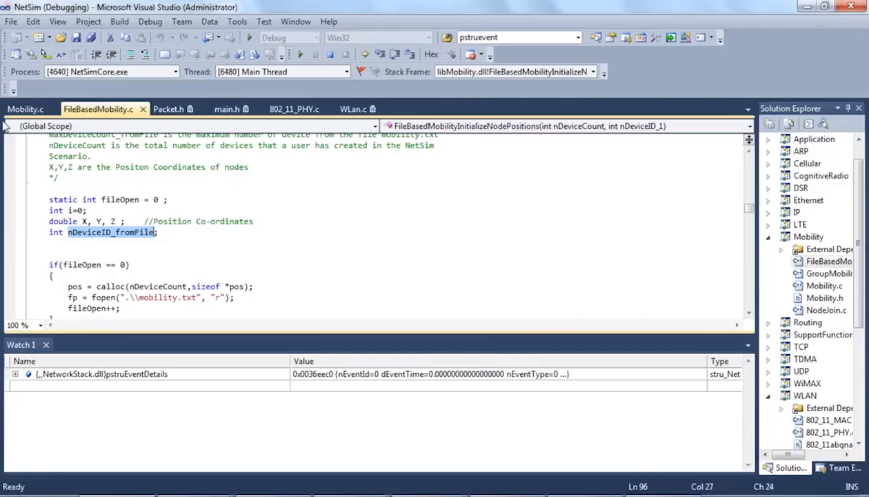
pyautogui.scroll(-3)
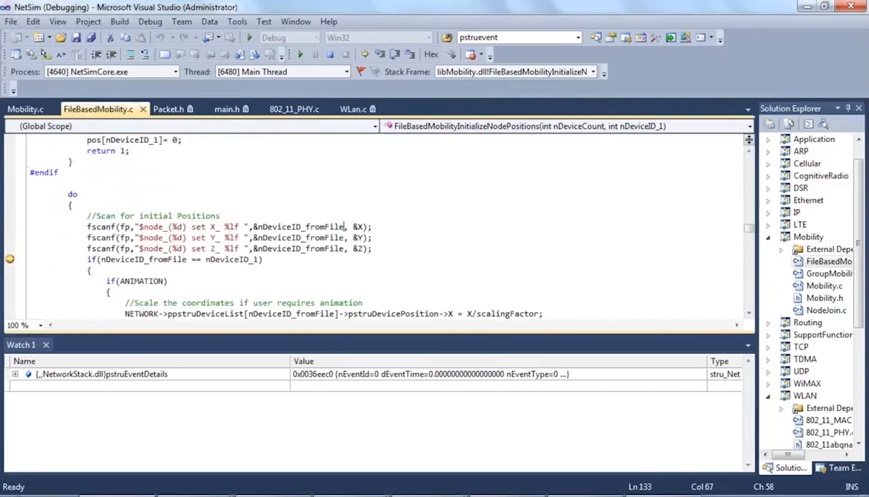
pyautogui.rightClick(274, 248)
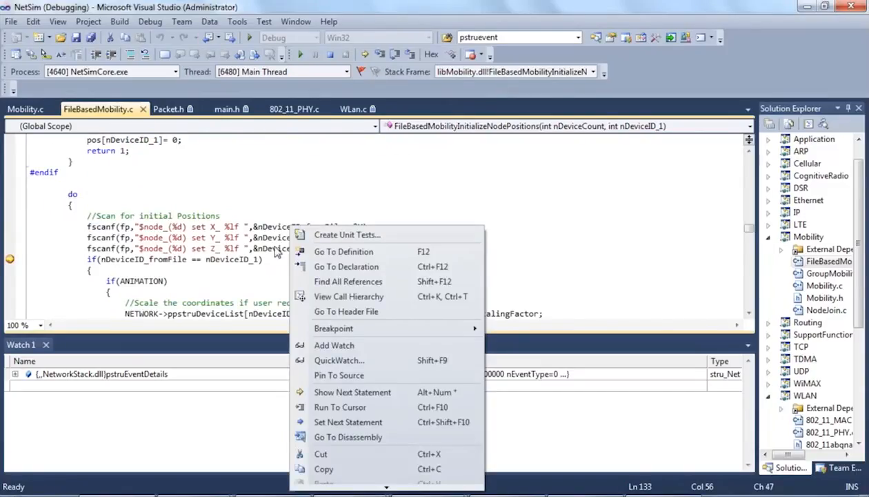
pyautogui.click(334, 345)
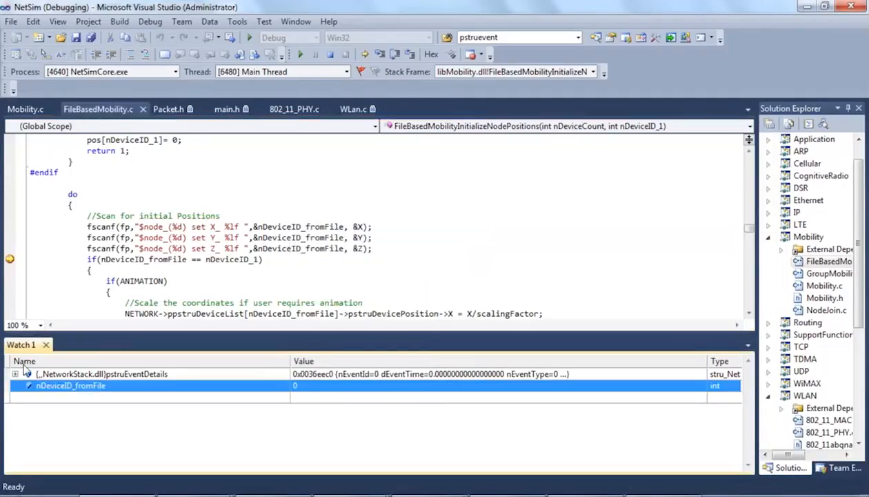
pyautogui.moveTo(314, 237)
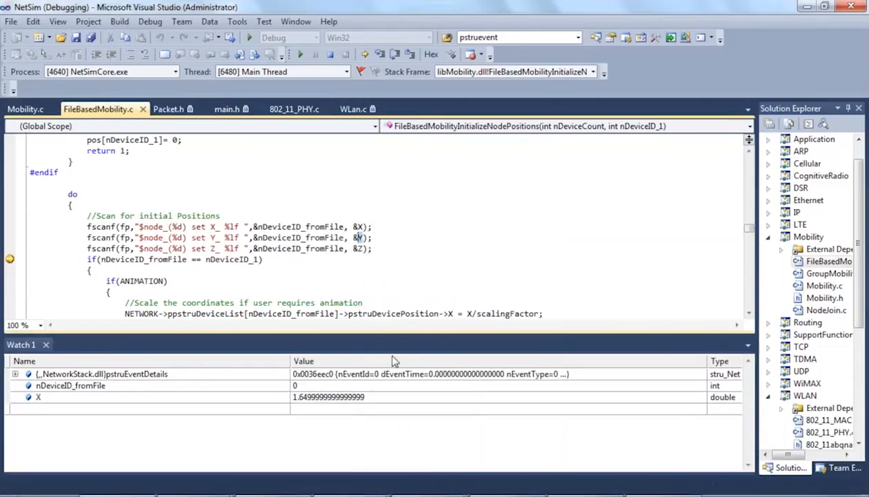
pyautogui.rightClick(359, 255)
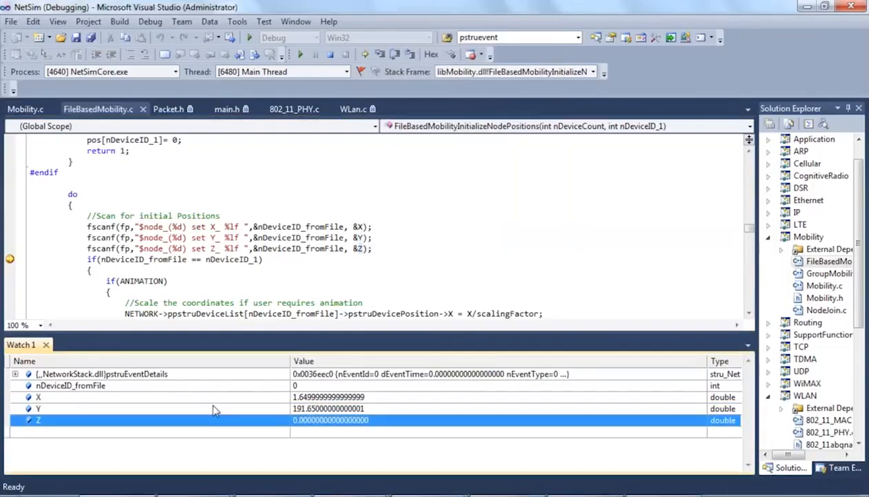
pyautogui.moveTo(537, 123)
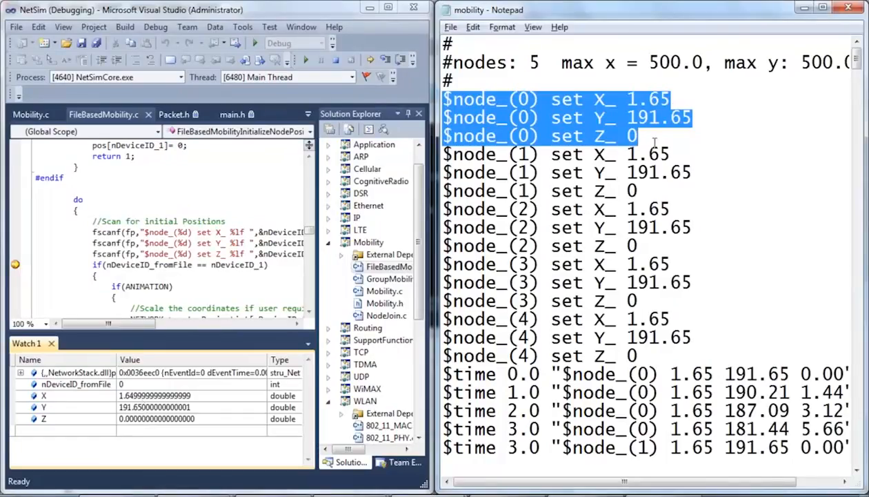
# Select node 4's initial $node_(4) X_, Y_ and Z_ lines in the mobility file.
pyautogui.click(683, 117)
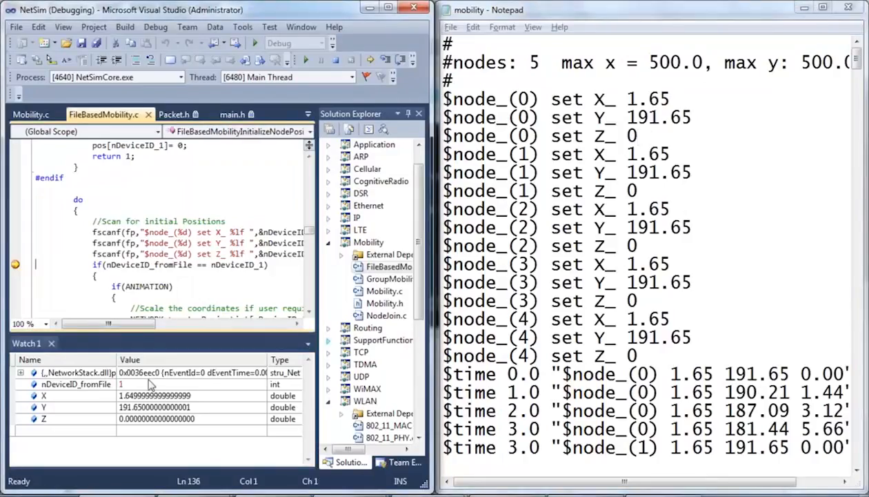
pyautogui.click(76, 384)
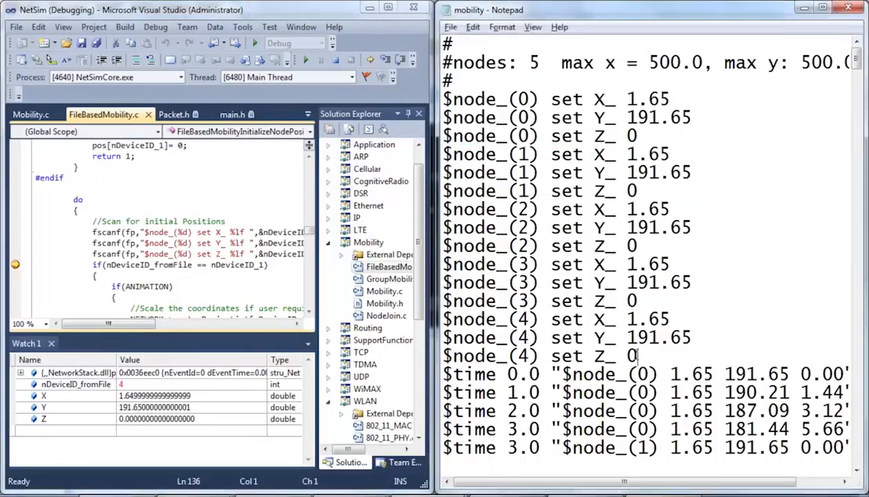
pyautogui.moveTo(445, 318); pyautogui.dragTo(638, 355)
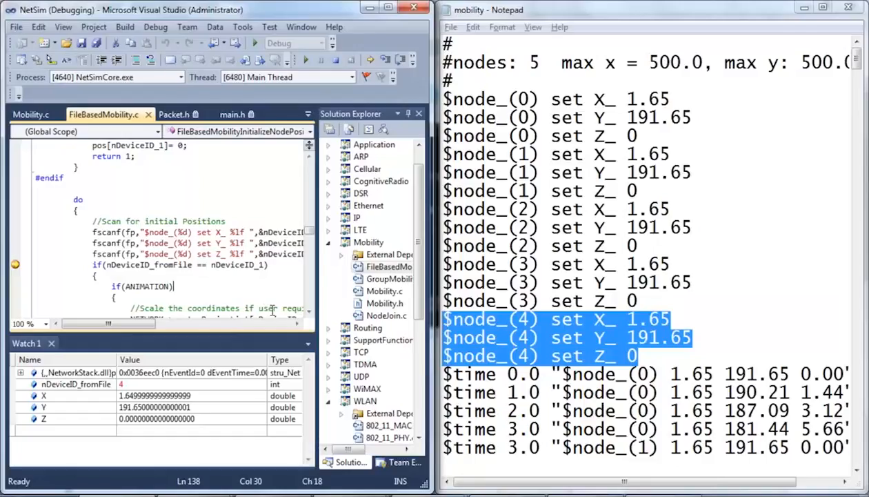
pyautogui.moveTo(357, 95)
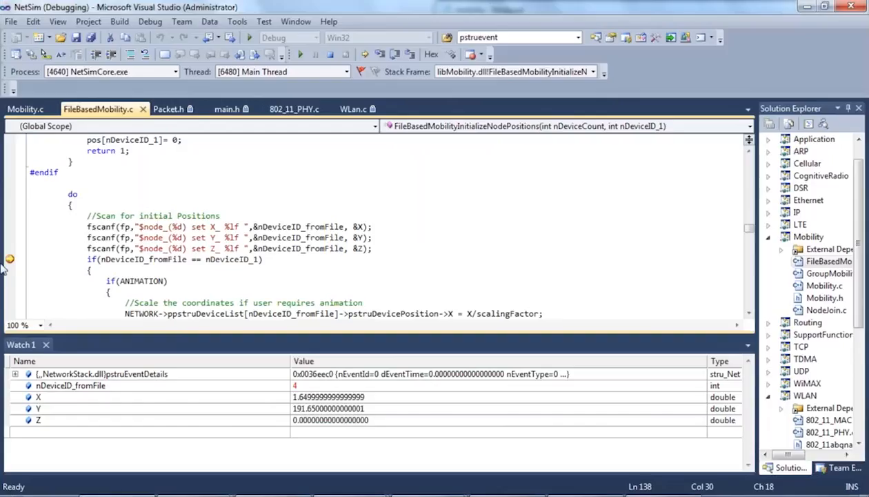
# Go to line 195 and add time_fromFile and PresentTime to the watch list.
pyautogui.rightClick(10, 259)
pyautogui.write('195')
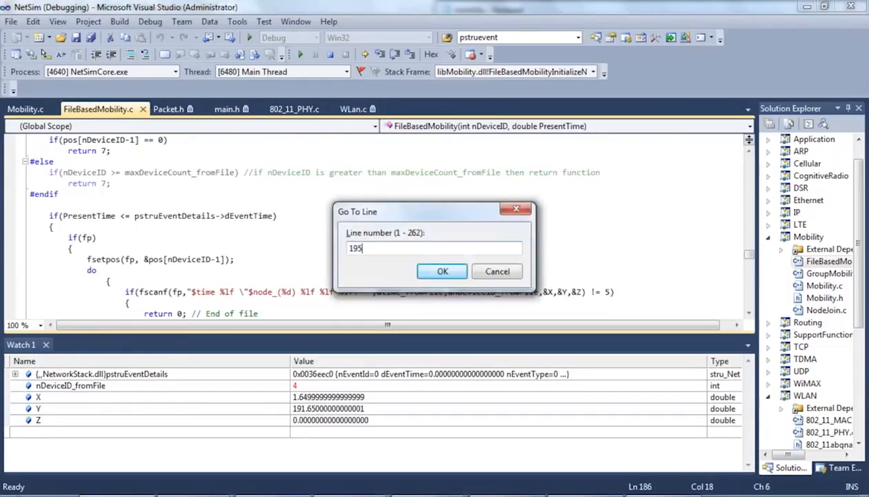
pyautogui.click(442, 270)
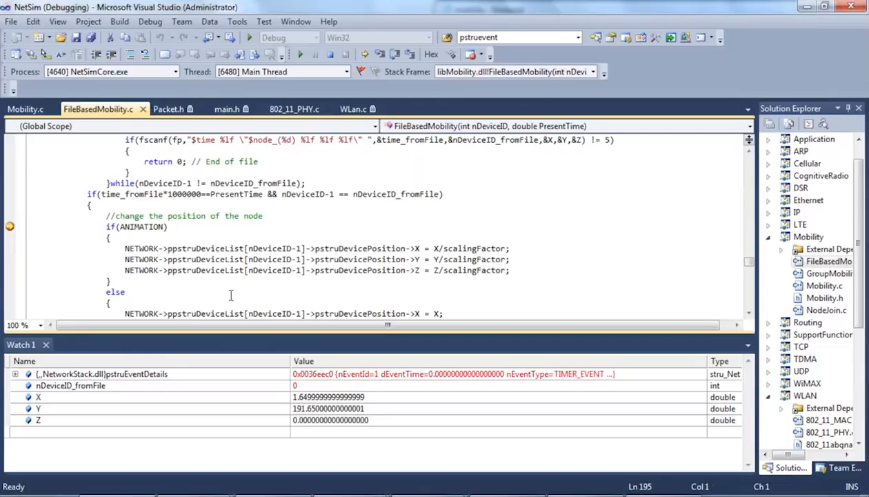
pyautogui.click(143, 194)
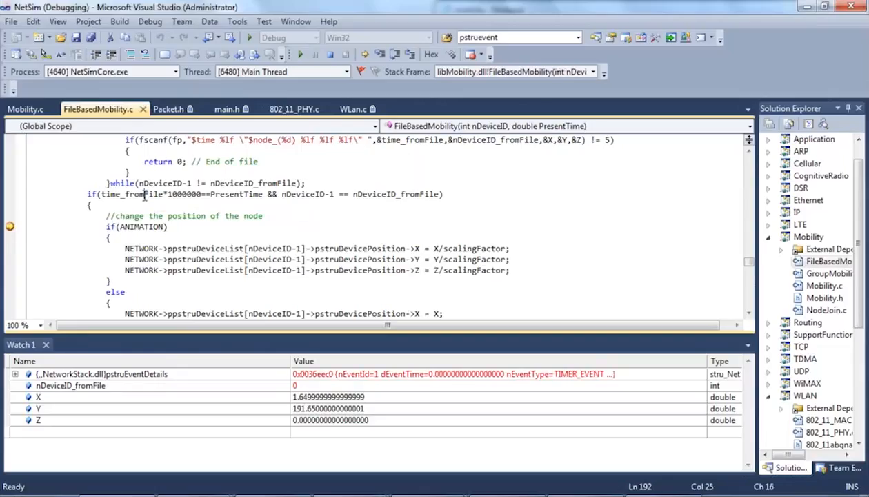
pyautogui.rightClick(149, 194)
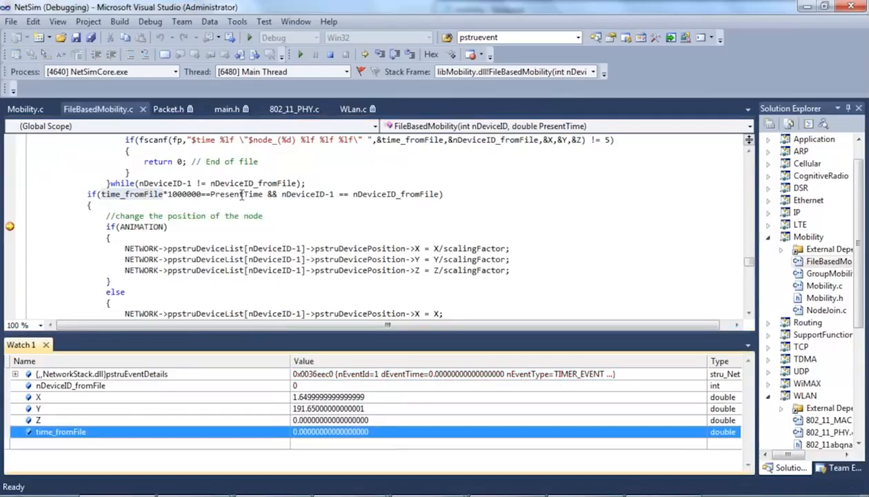
pyautogui.rightClick(238, 194)
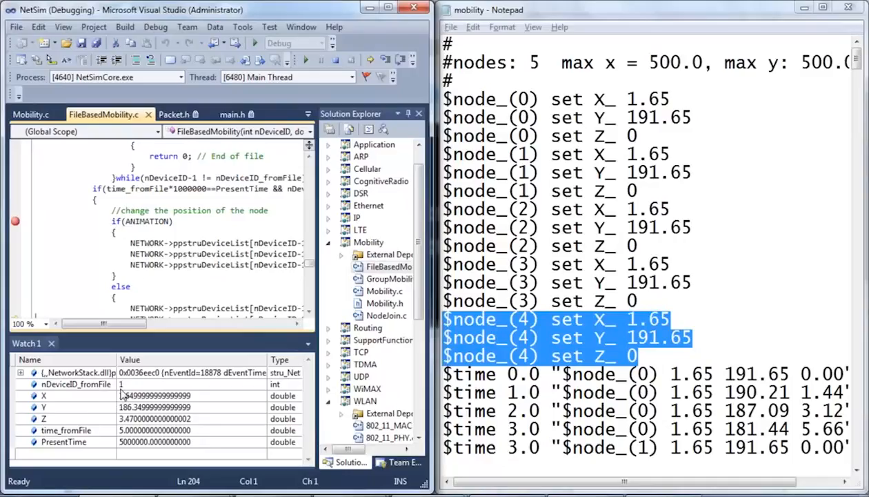
# Find node 1's time 5.0 entry (1.65, 186.35, 3.47) in the mobility file.
pyautogui.click(67, 430)
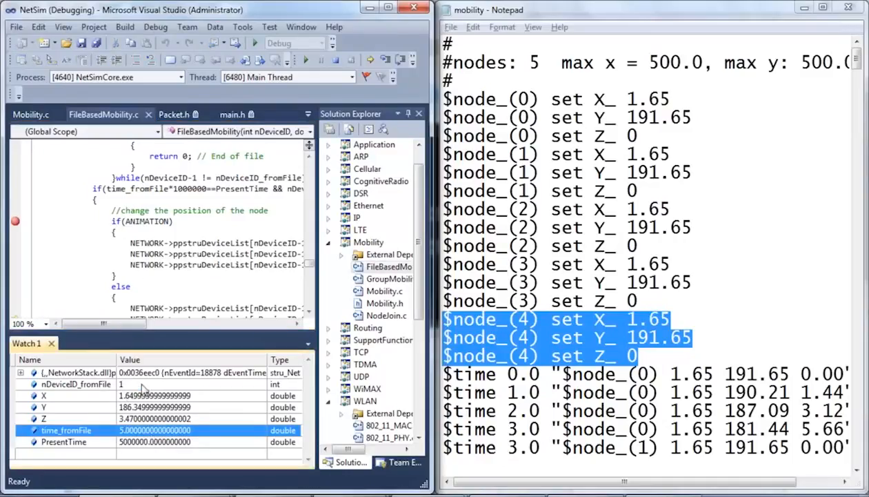
pyautogui.scroll(-3)
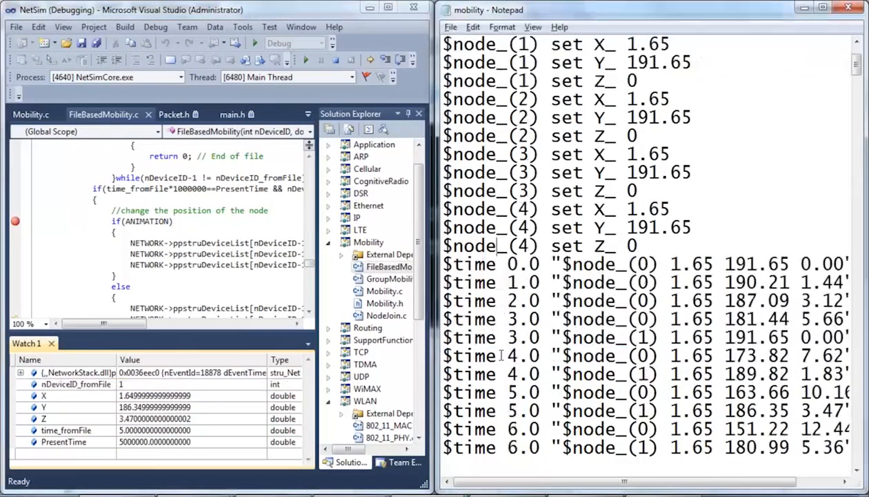
pyautogui.scroll(-3)
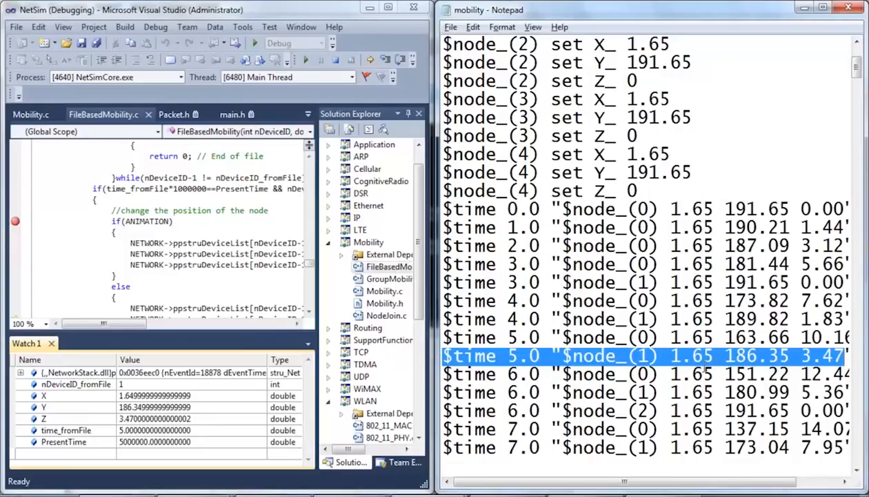
pyautogui.click(748, 355)
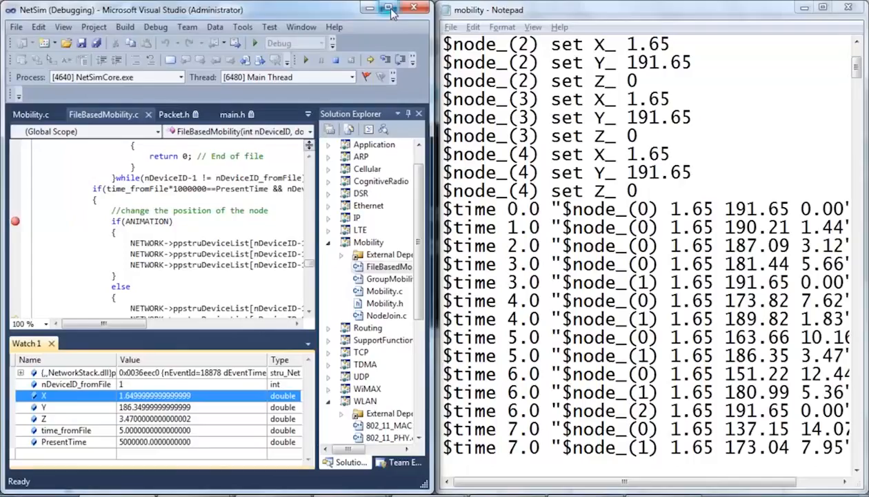
pyautogui.moveTo(389, 8)
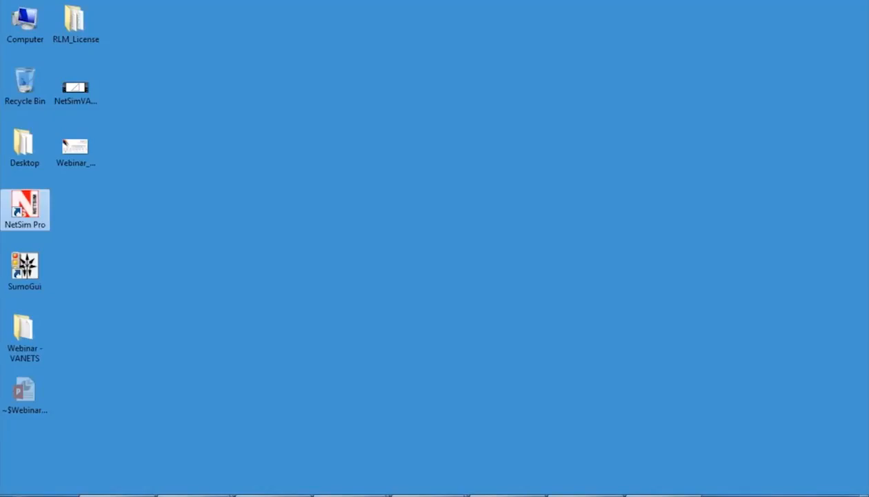
# Start NetSim Pro from its desktop shortcut.
pyautogui.doubleClick(74, 88)
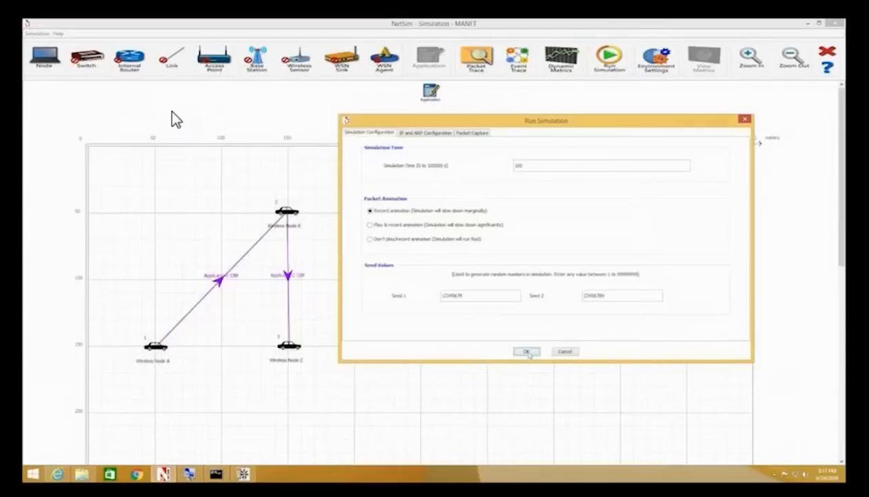
# Start the three-vehicle simulation from the Run Simulation dialog.
pyautogui.click(528, 351)
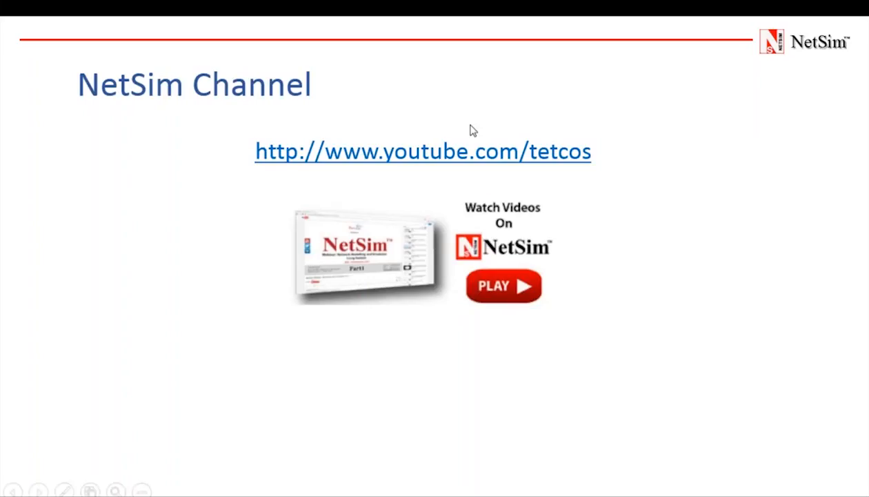
# Open the Tetcos YouTube channel and scroll down to its Created playlists.
pyautogui.click(422, 151)
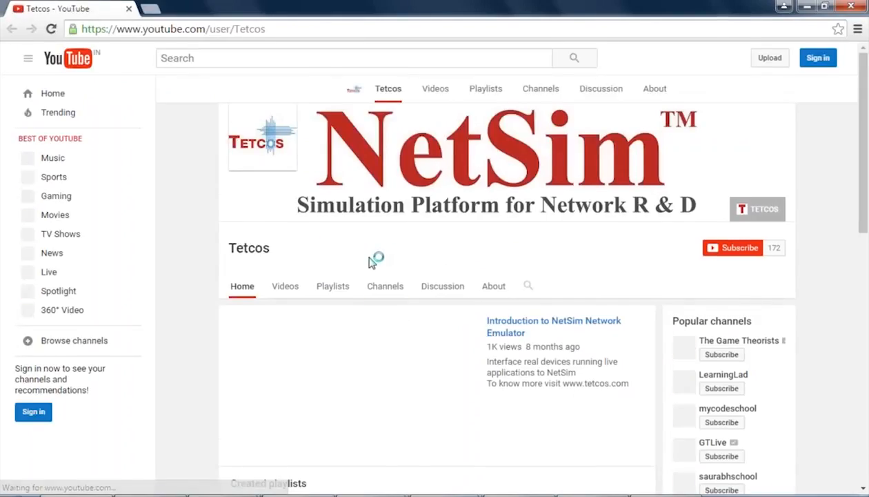
pyautogui.scroll(-3)
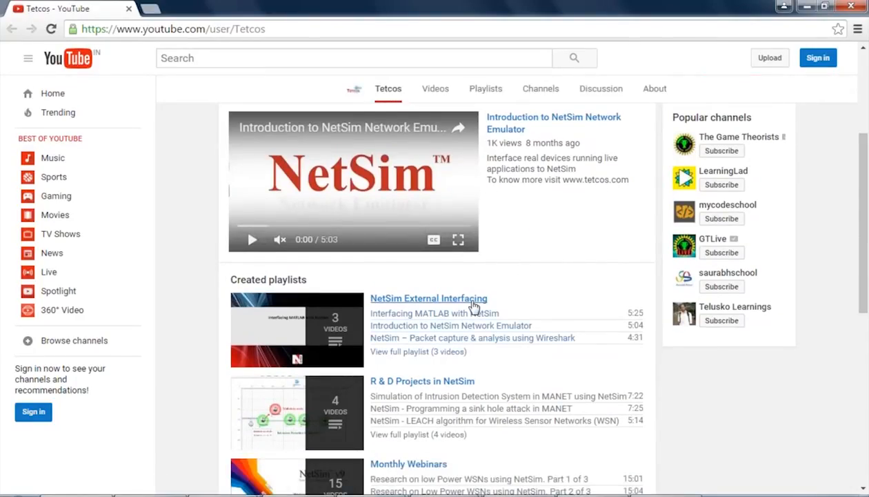
pyautogui.scroll(-3)
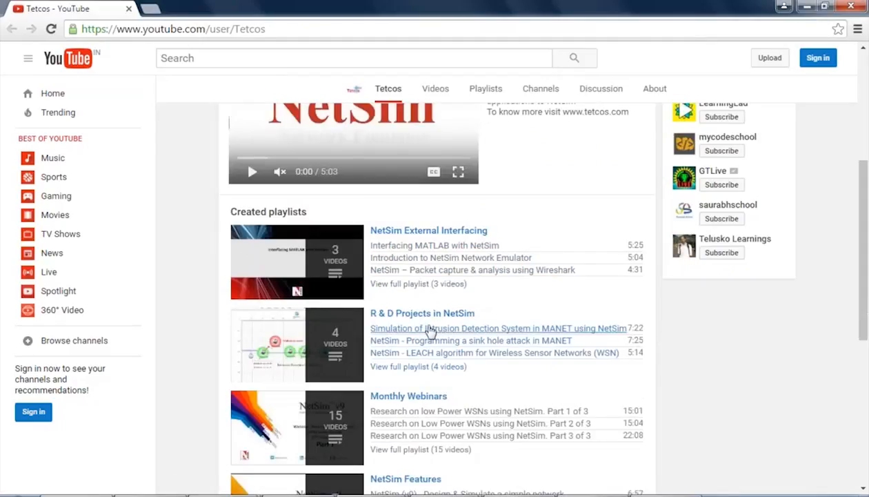
pyautogui.scroll(-3)
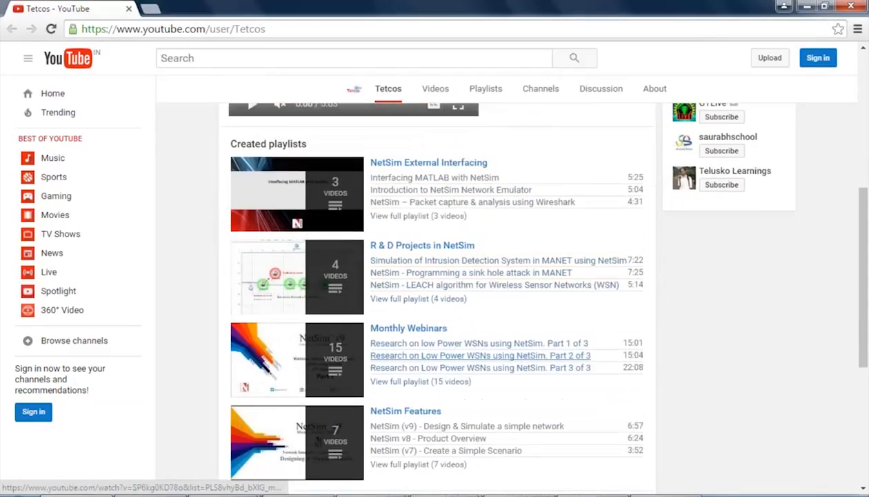
pyautogui.scroll(-3)
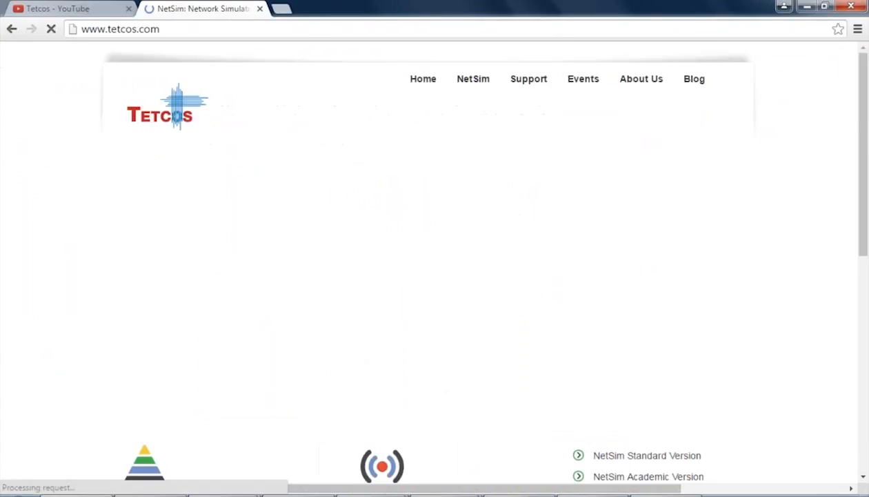
# Go to the Tetcos File Exchange page listing NetSim v9 and v8.3 example project zips.
pyautogui.click(536, 108)
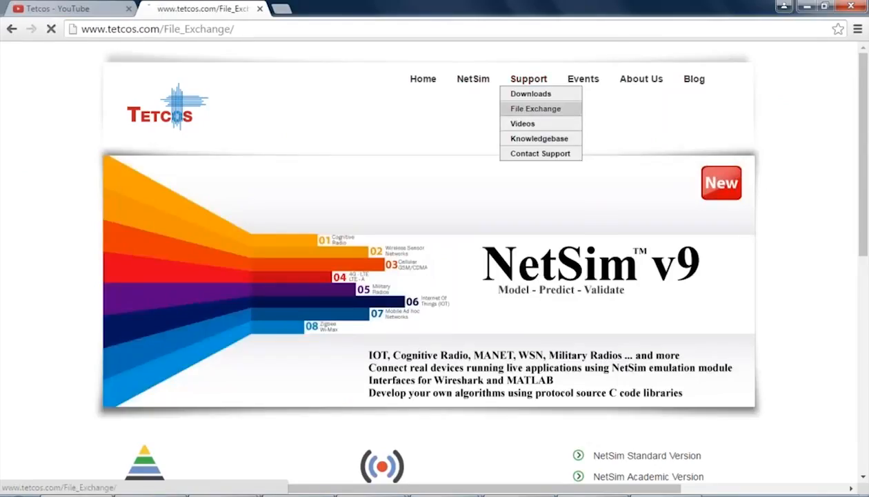
pyautogui.click(535, 108)
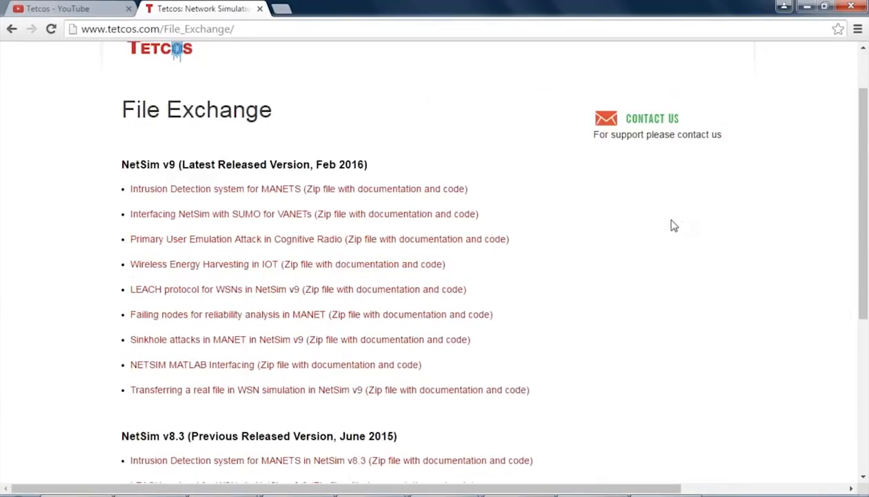
pyautogui.moveTo(667, 228)
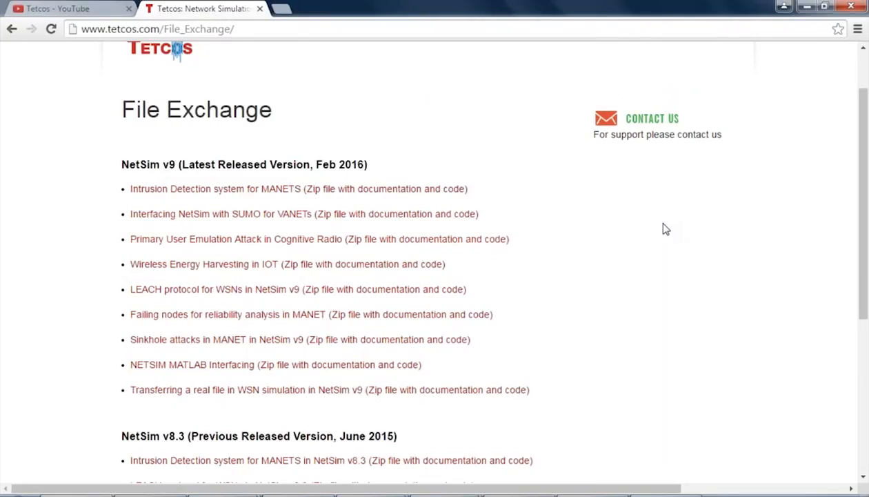
pyautogui.moveTo(237, 239)
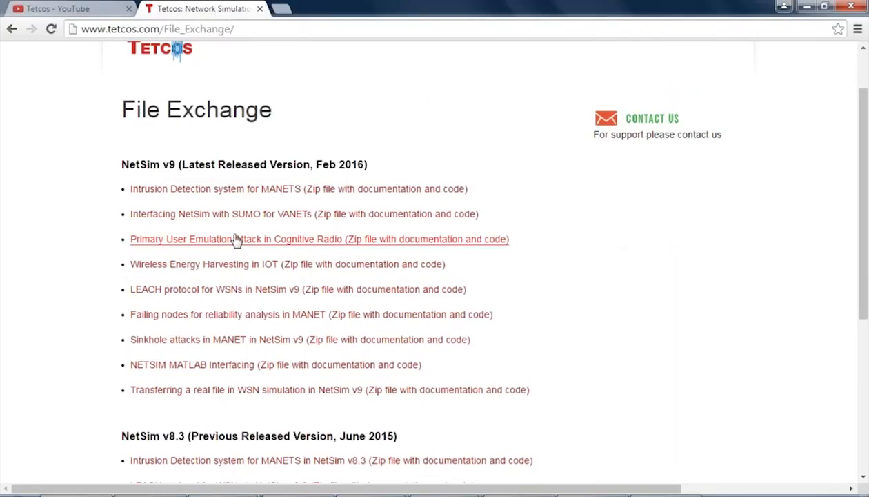
pyautogui.moveTo(619, 242)
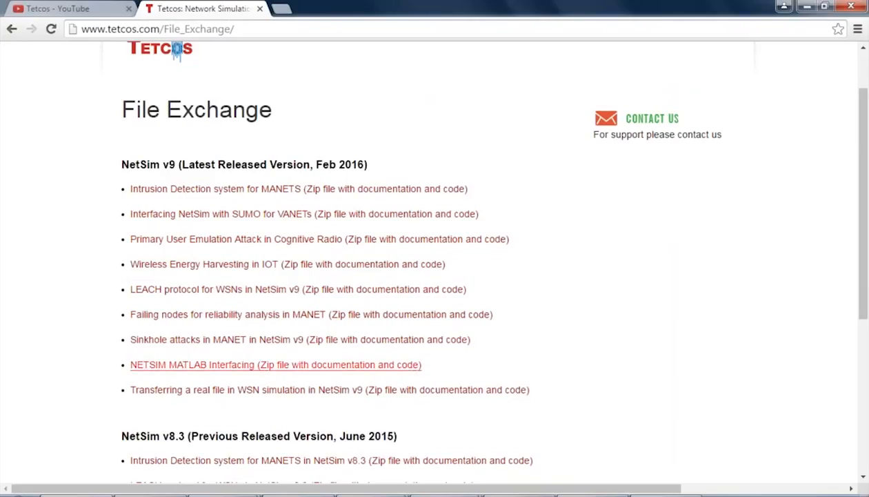
pyautogui.moveTo(668, 327)
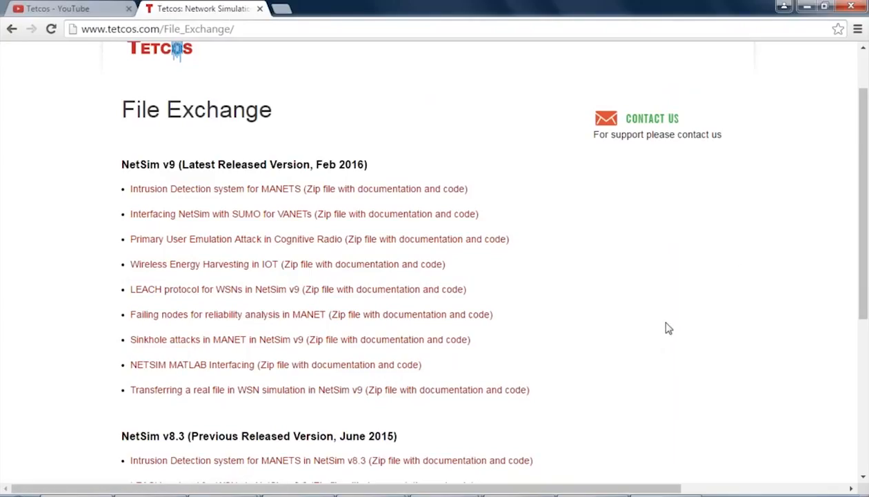
pyautogui.moveTo(670, 324)
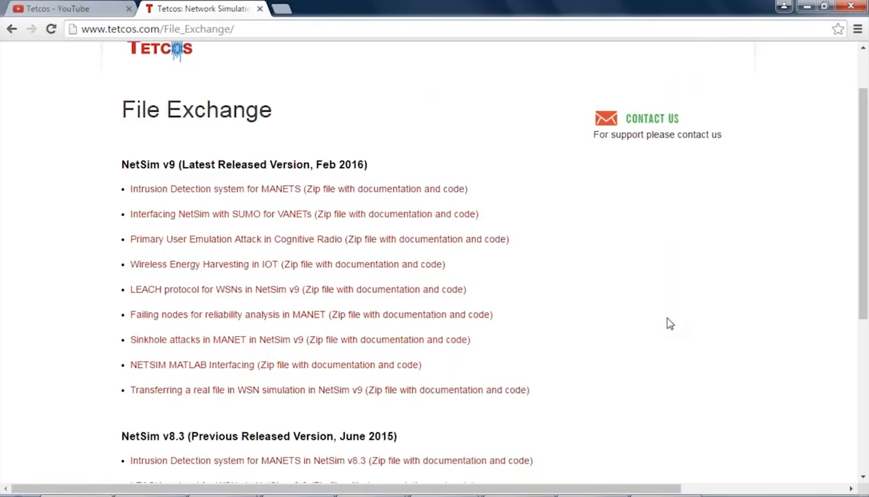